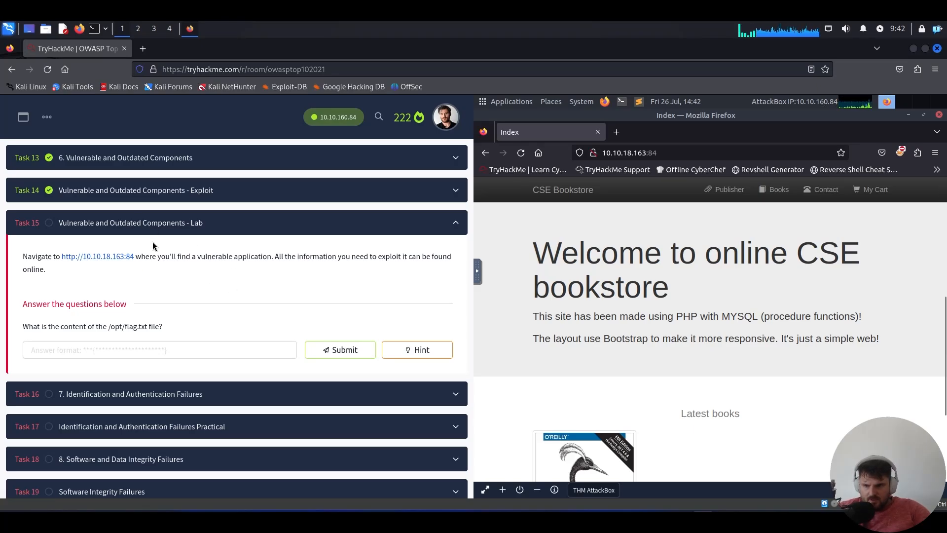
mouse_move(308, 277)
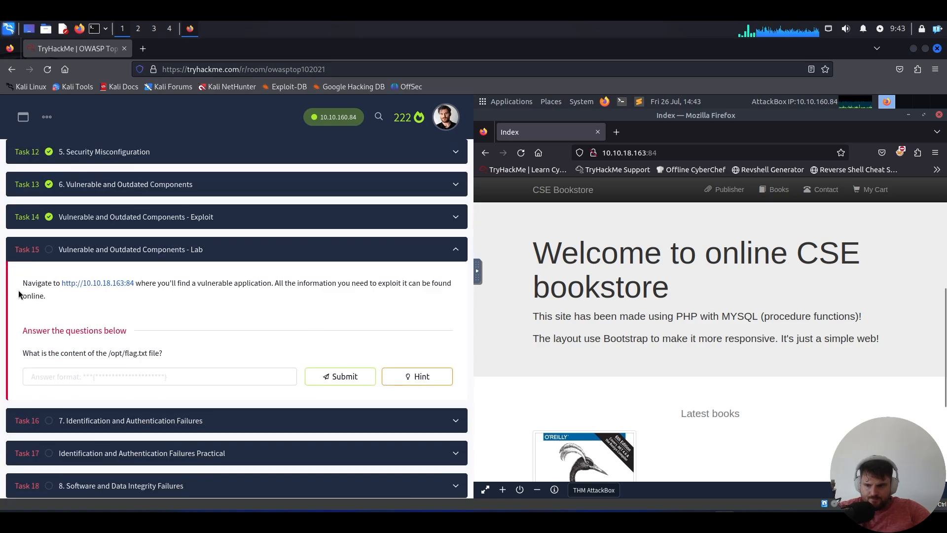
mouse_move(110, 283)
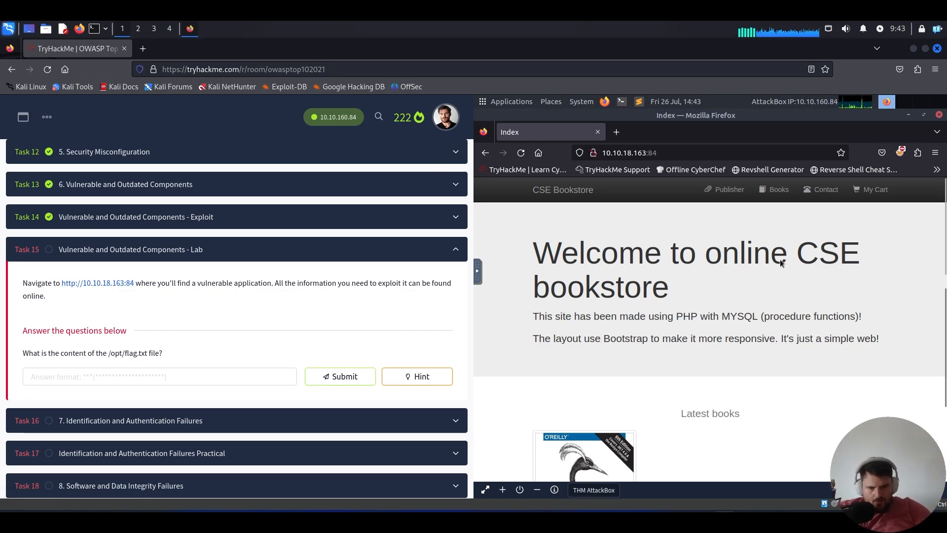
Scroll down through the CSE Bookstore home page.
scroll("down", 3)
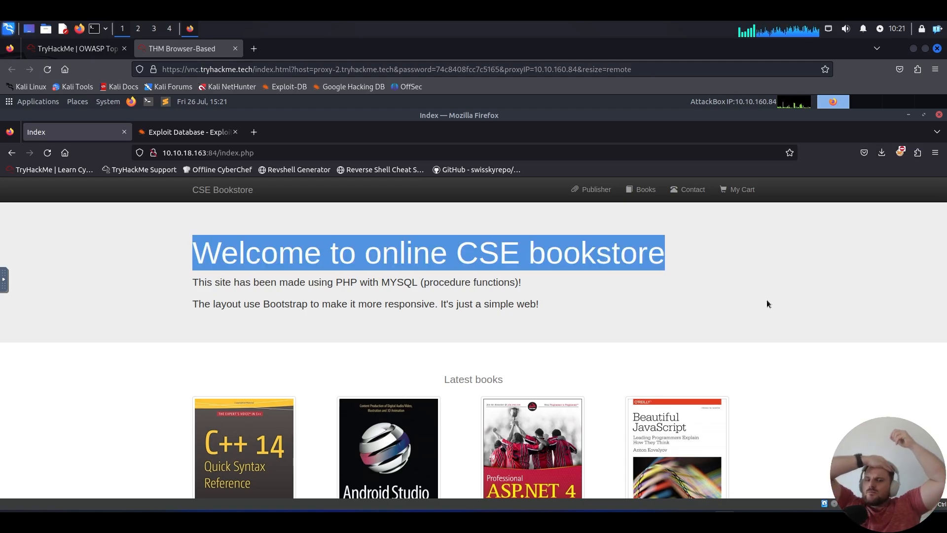
left_click(267, 266)
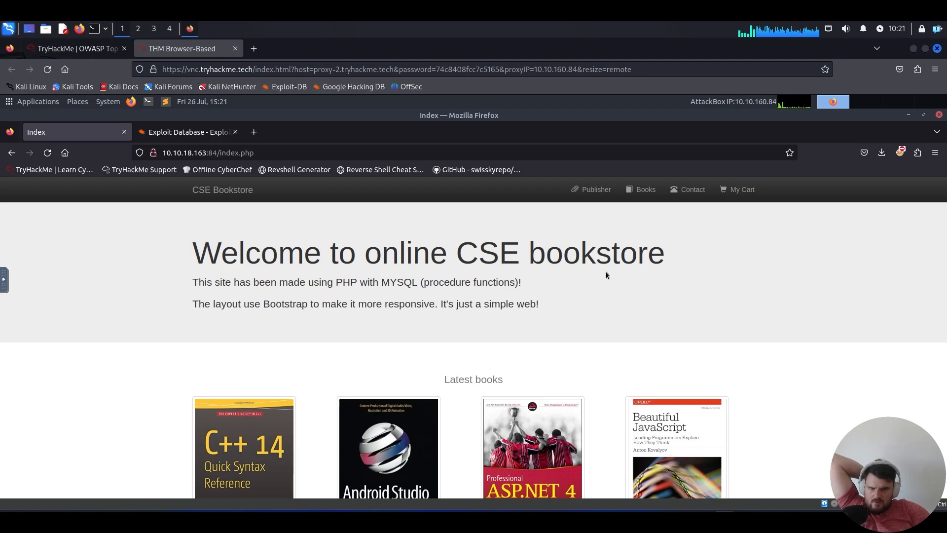
scroll("down", 3)
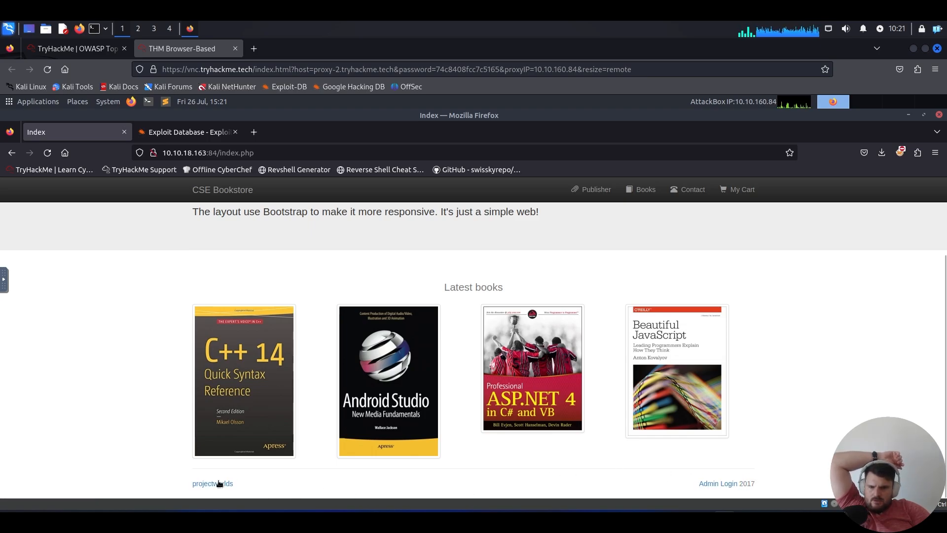
mouse_move(219, 484)
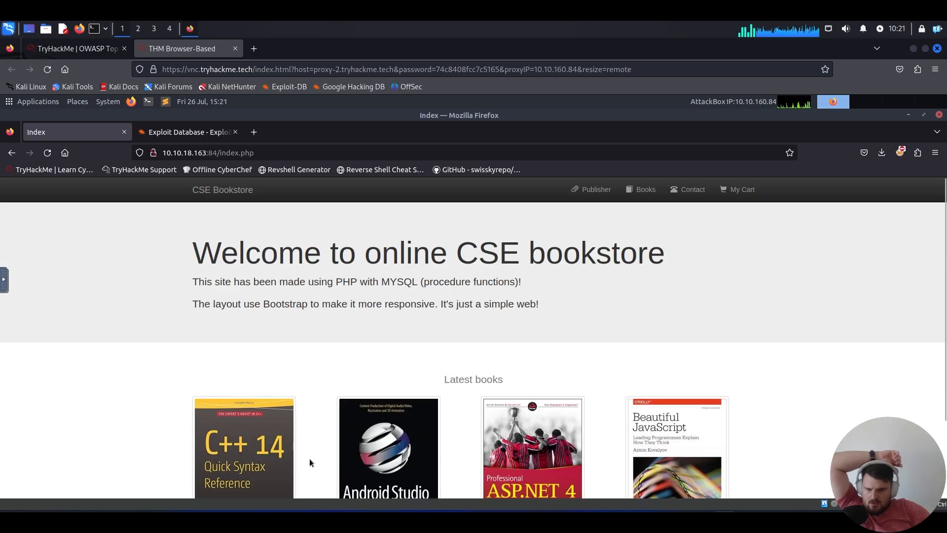
scroll("down", 3)
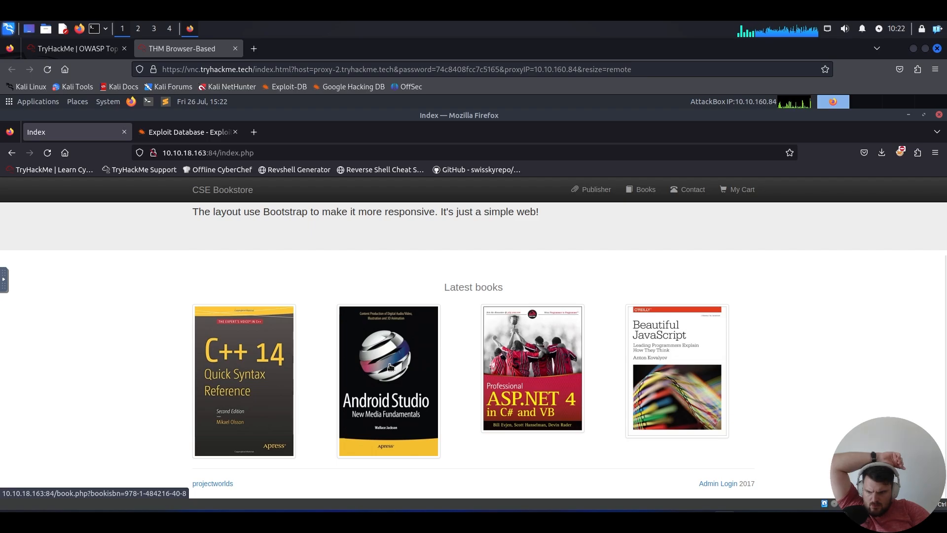
mouse_move(396, 370)
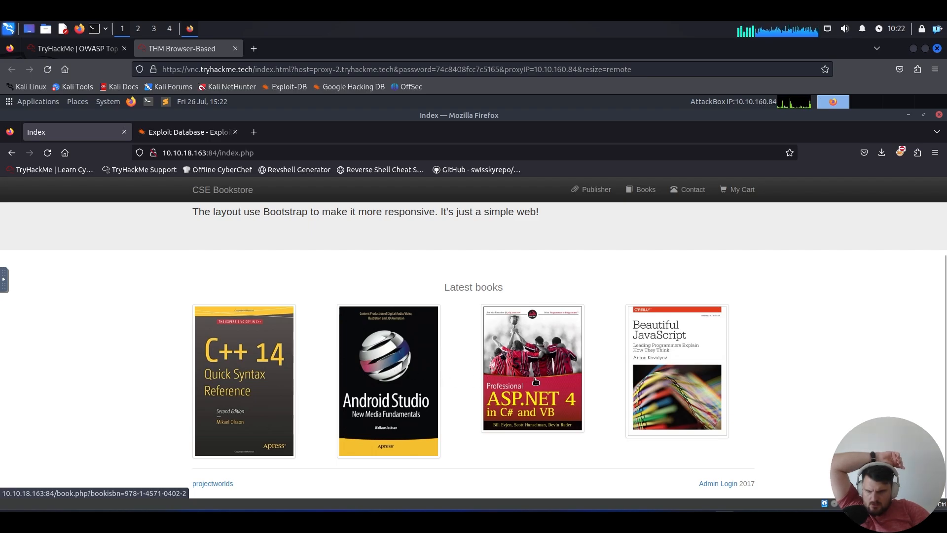
Visit the bookstore's Publisher, Books, Contact and My Cart pages in turn.
left_click(596, 189)
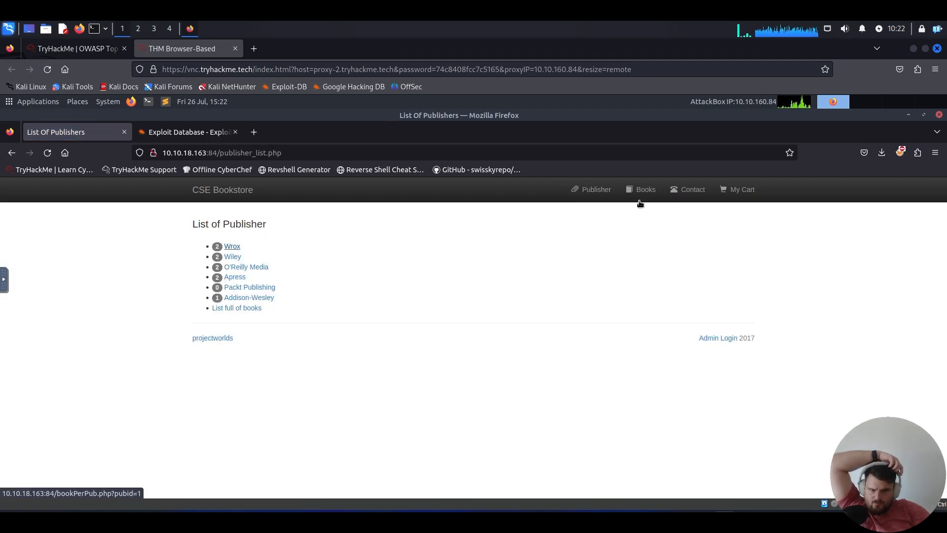
left_click(237, 308)
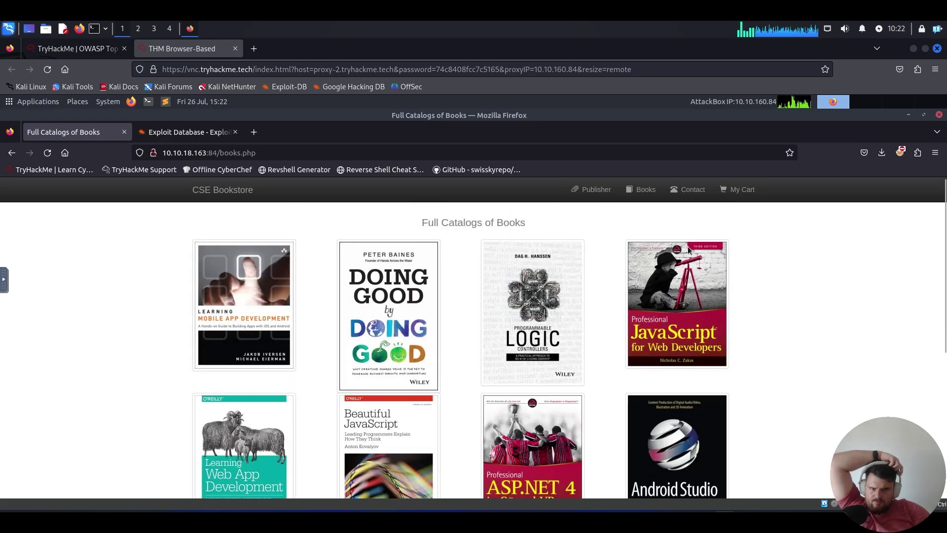
left_click(693, 189)
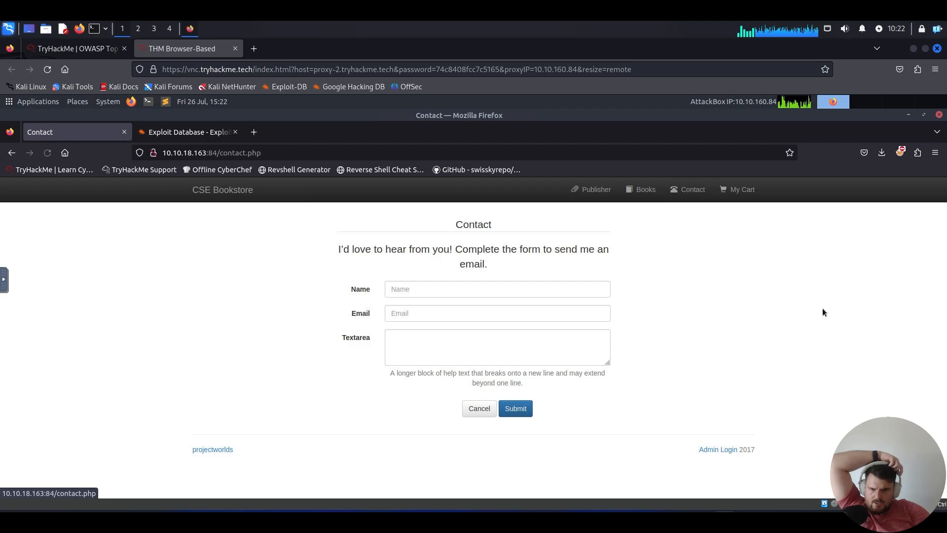
mouse_move(692, 227)
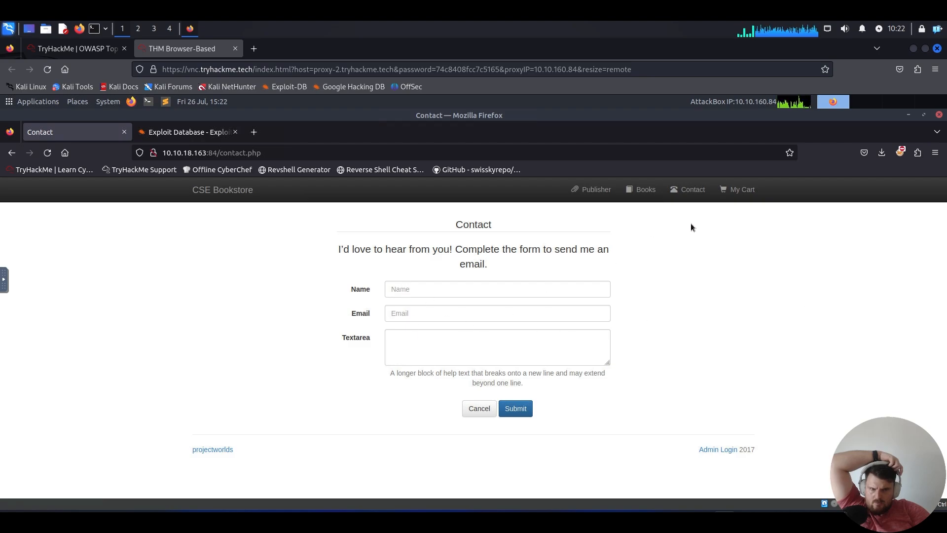
left_click(741, 190)
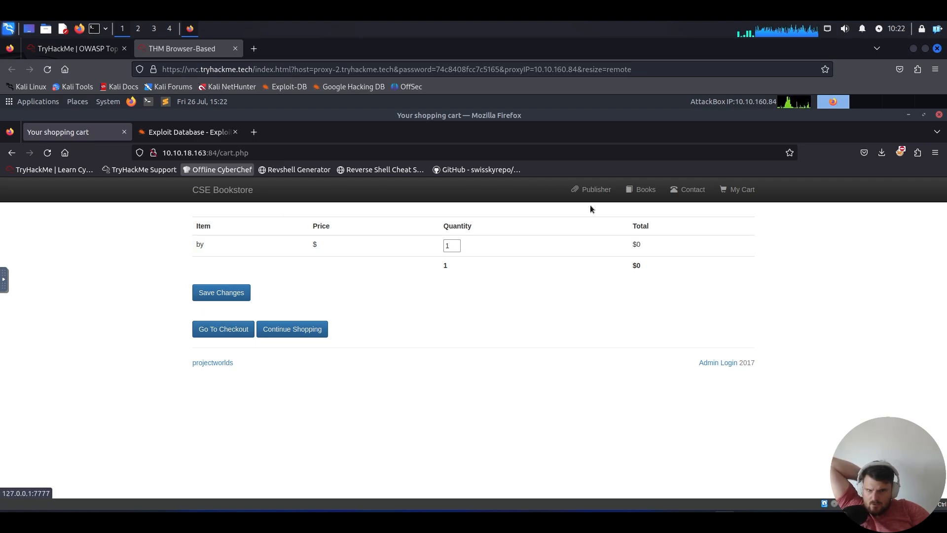
Return to the CSE Bookstore index.php page and dismiss the page context menu.
left_click(596, 189)
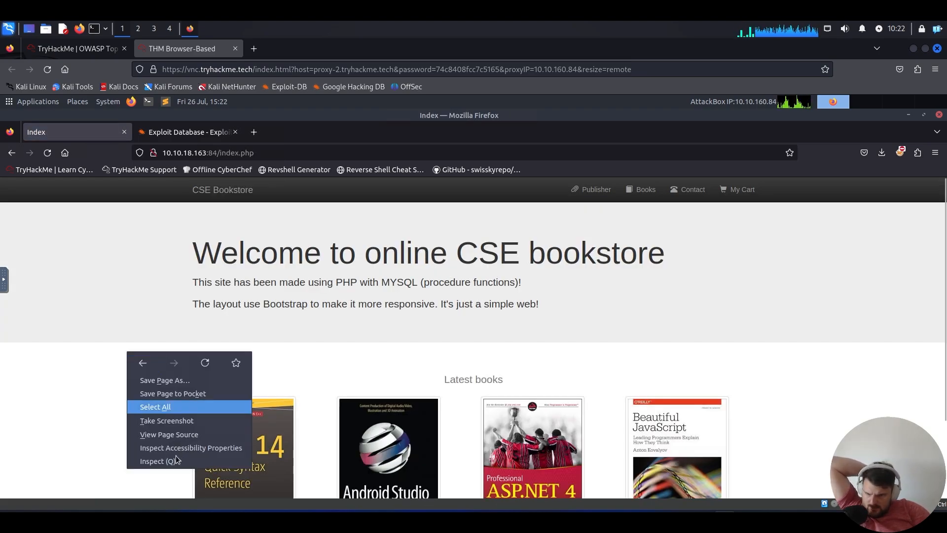
left_click(157, 460)
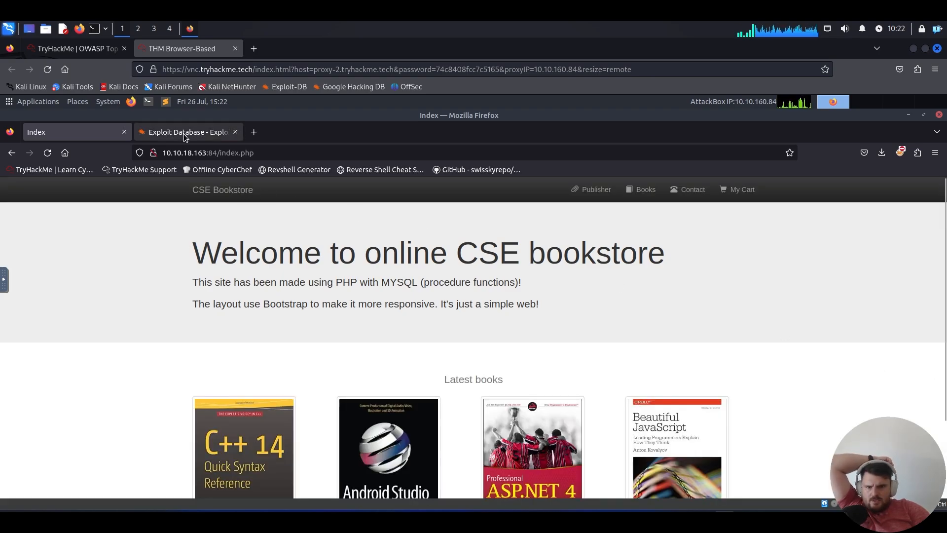
Replace the 'rce' Exploit-DB search with 'cse bookstore'.
left_click(185, 132)
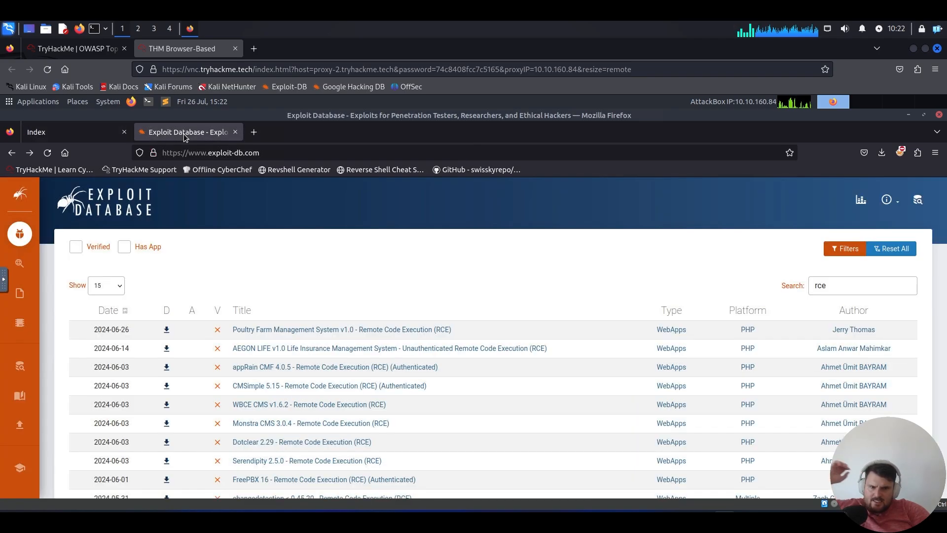
left_click(863, 286)
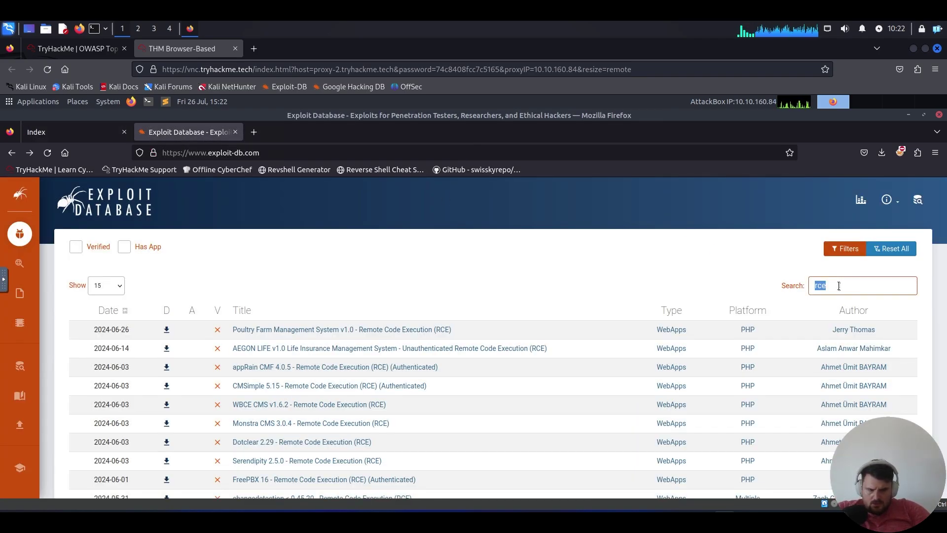
type("cse booksto")
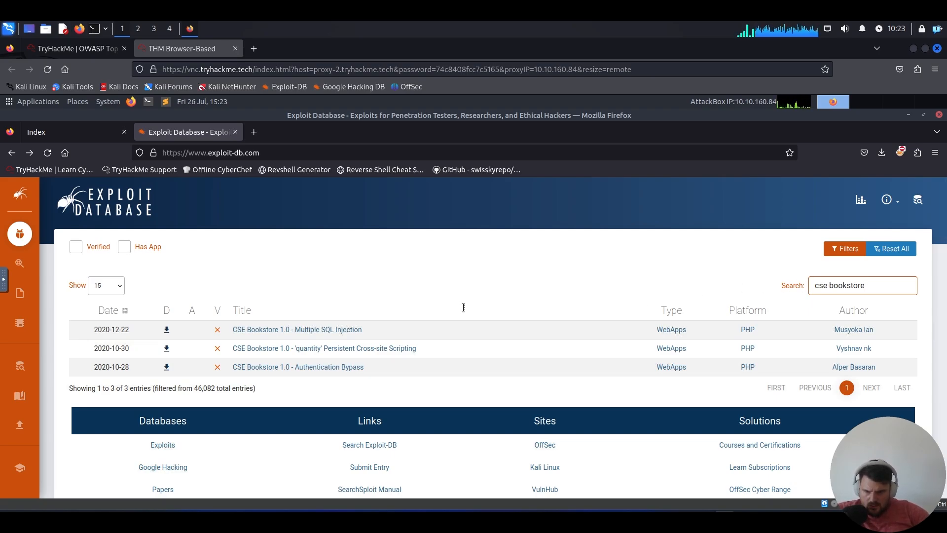
mouse_move(388, 378)
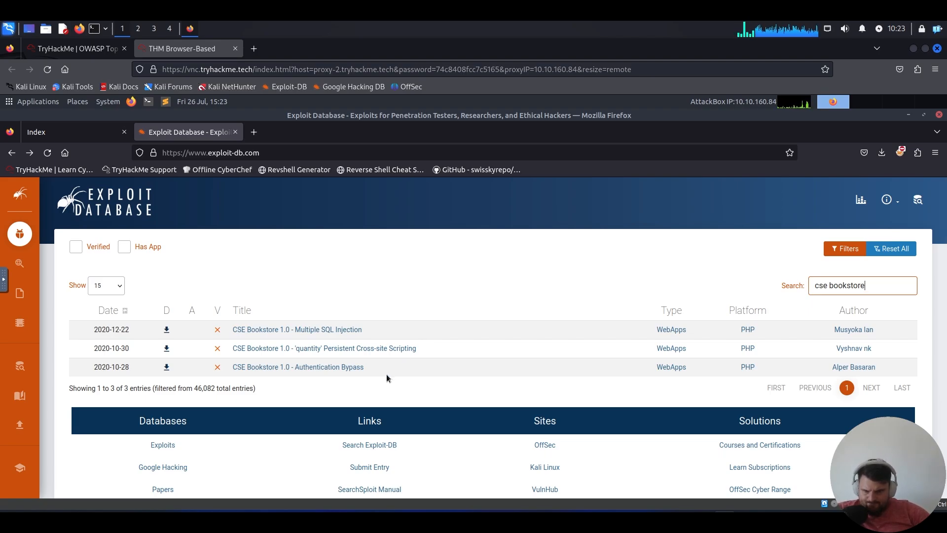
mouse_move(388, 350)
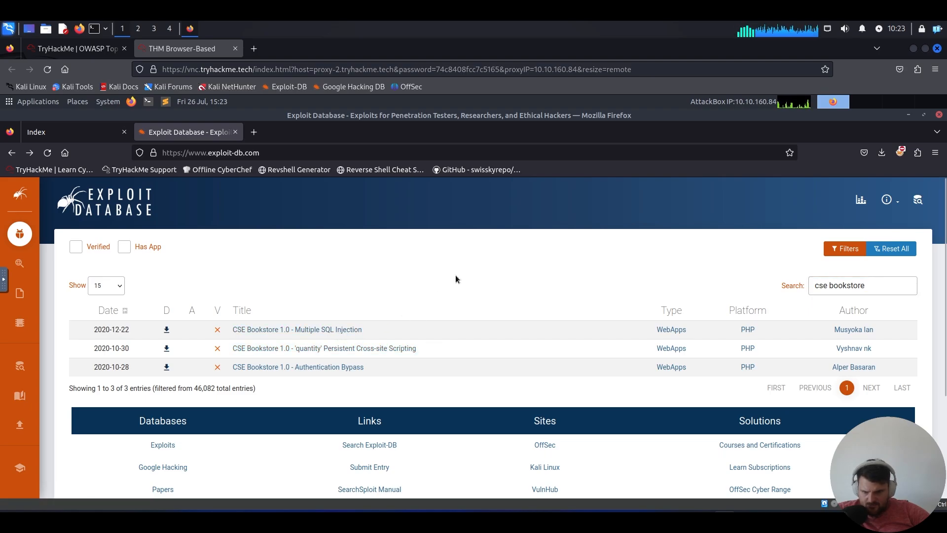
mouse_move(340, 373)
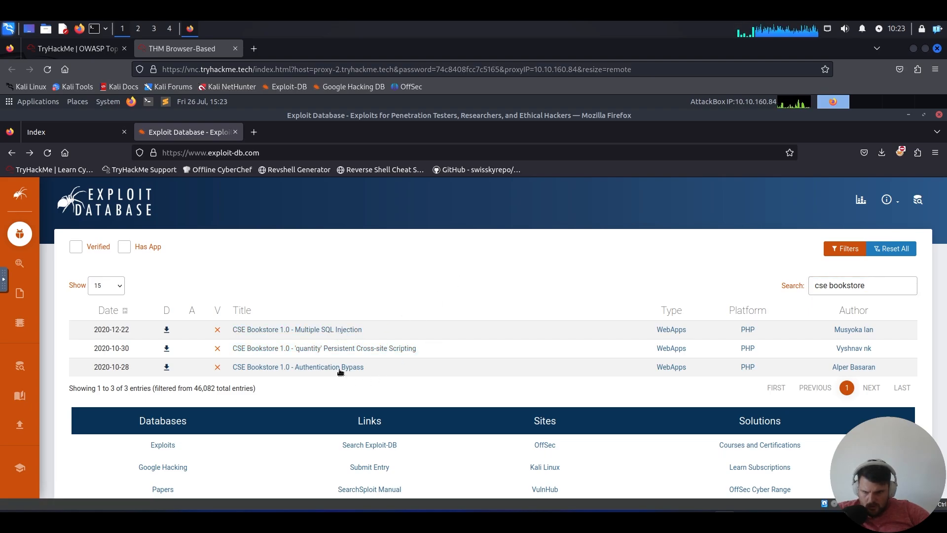
left_click(298, 368)
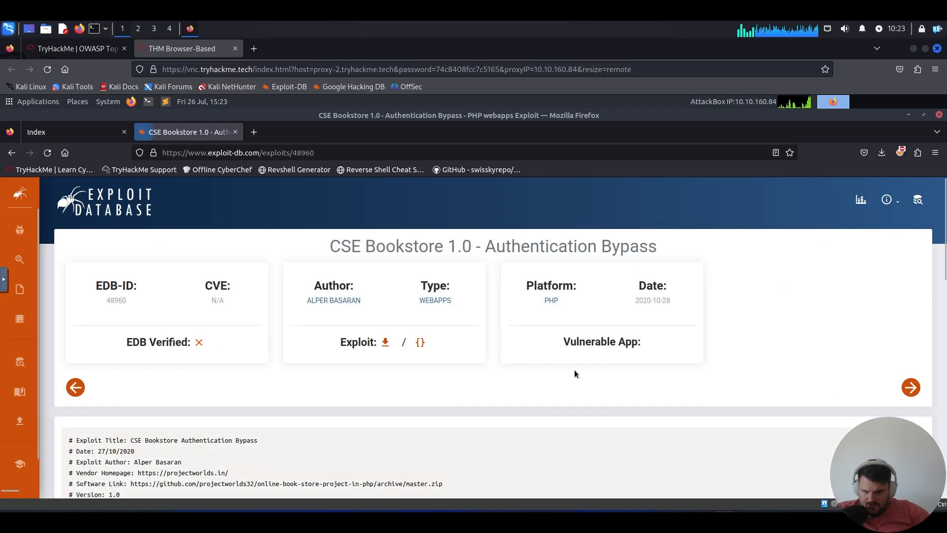
scroll("down", 3)
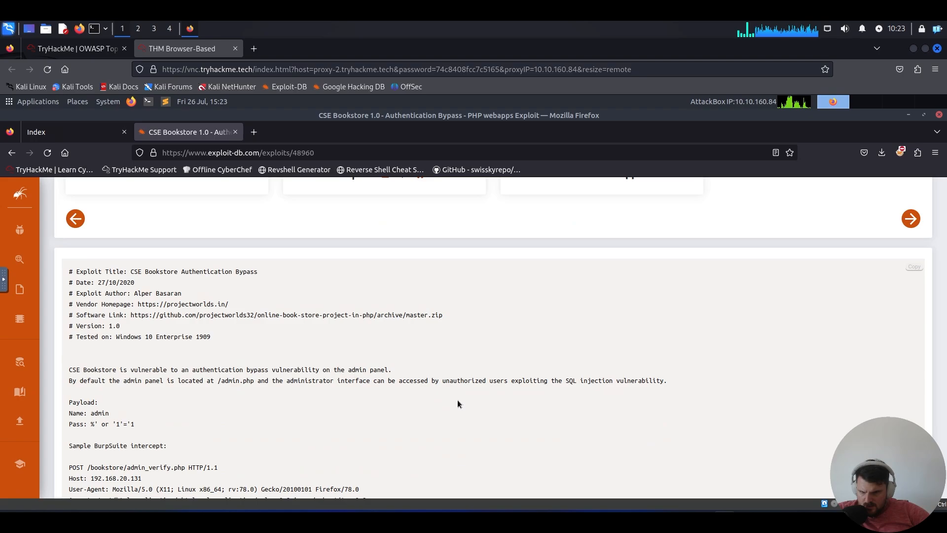
mouse_move(342, 372)
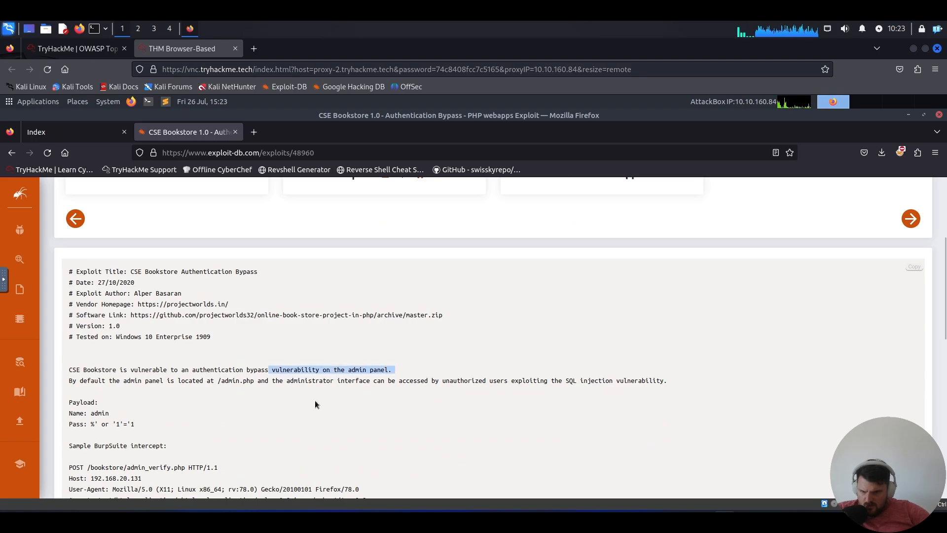
scroll("down", 3)
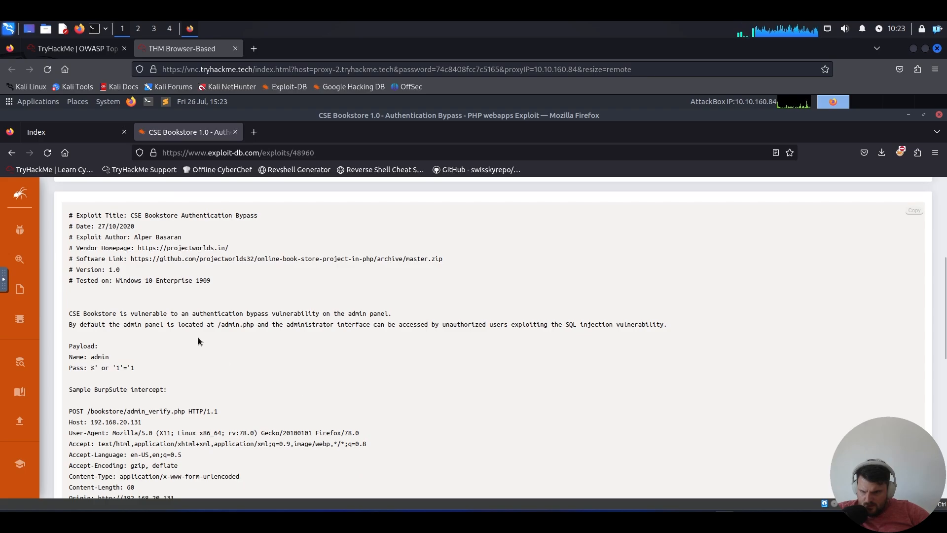
double_click(236, 324)
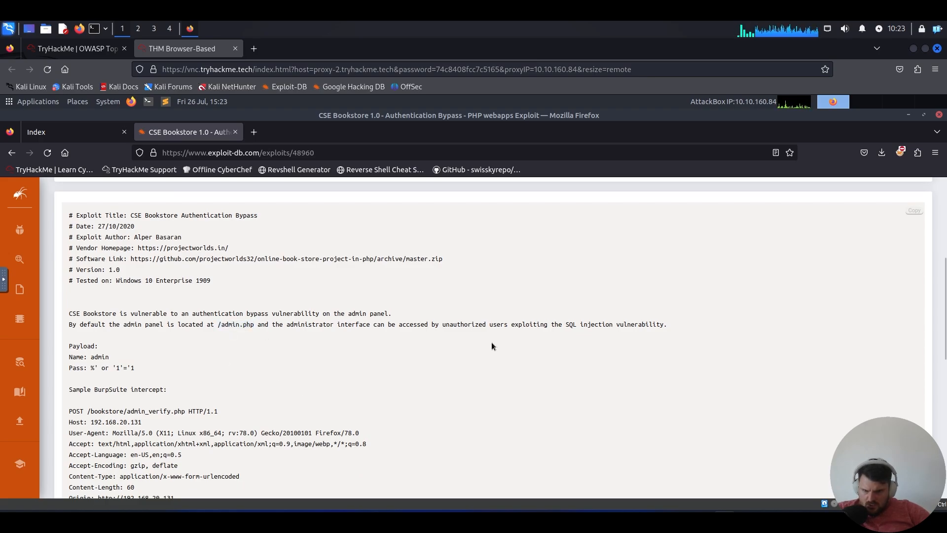
mouse_move(291, 371)
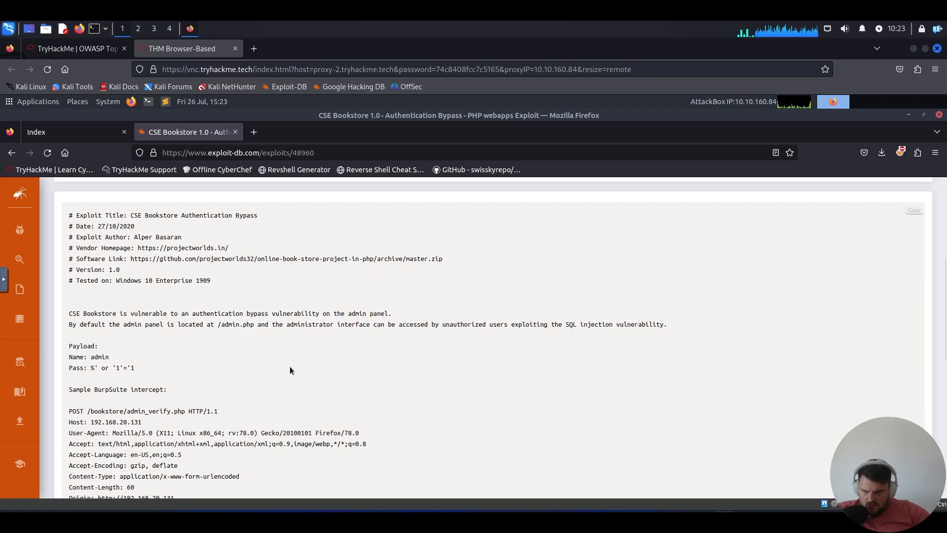
mouse_move(87, 367)
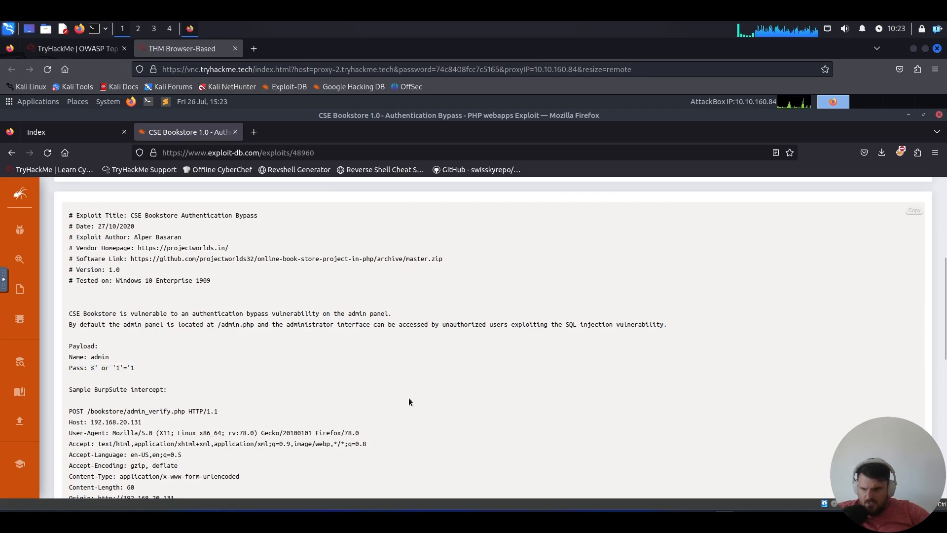
scroll("down", 3)
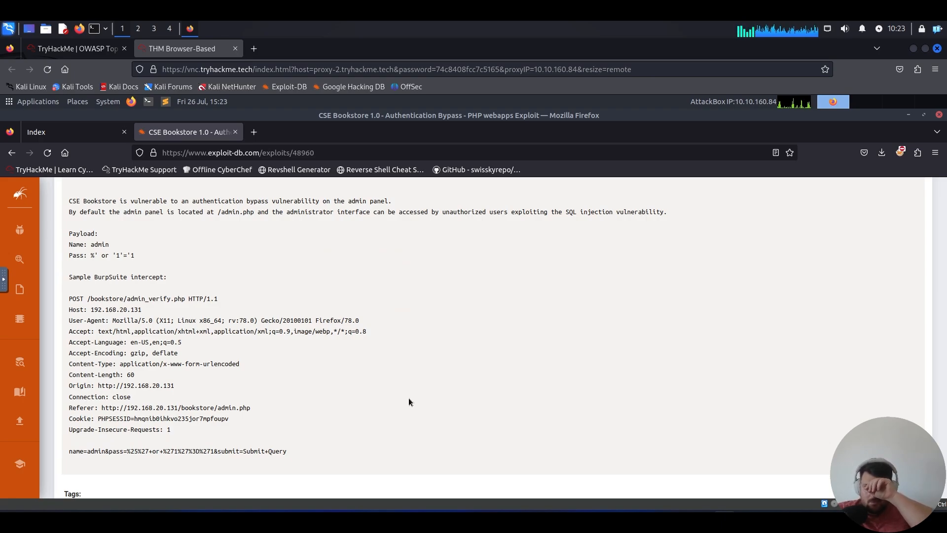
mouse_move(420, 401)
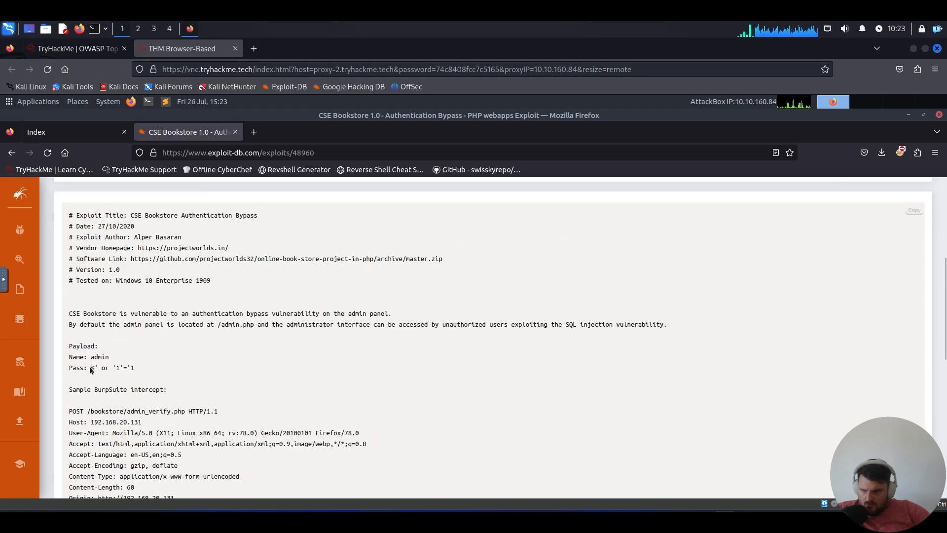
mouse_move(345, 387)
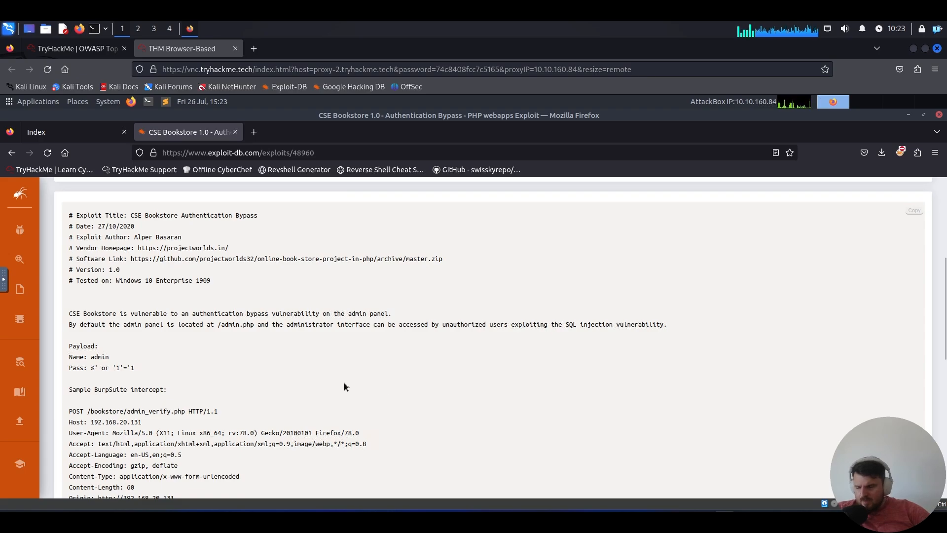
mouse_move(88, 364)
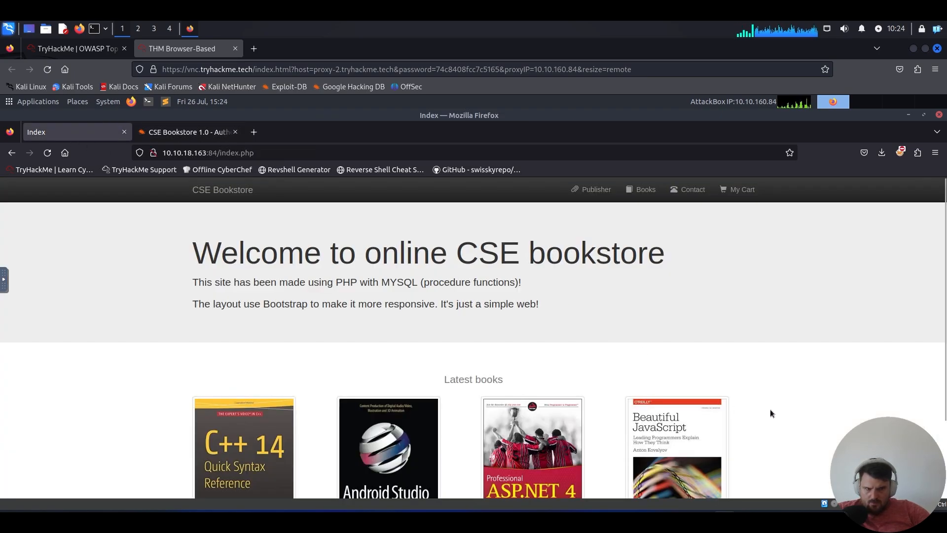
Log into the bookstore admin panel as admin with the bypass password, declining to save it.
scroll("down", 3)
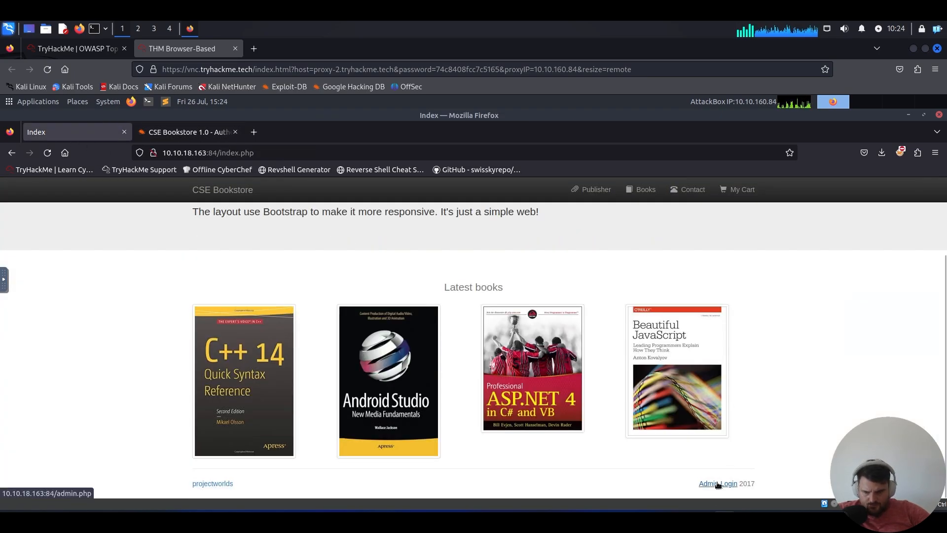
left_click(718, 483)
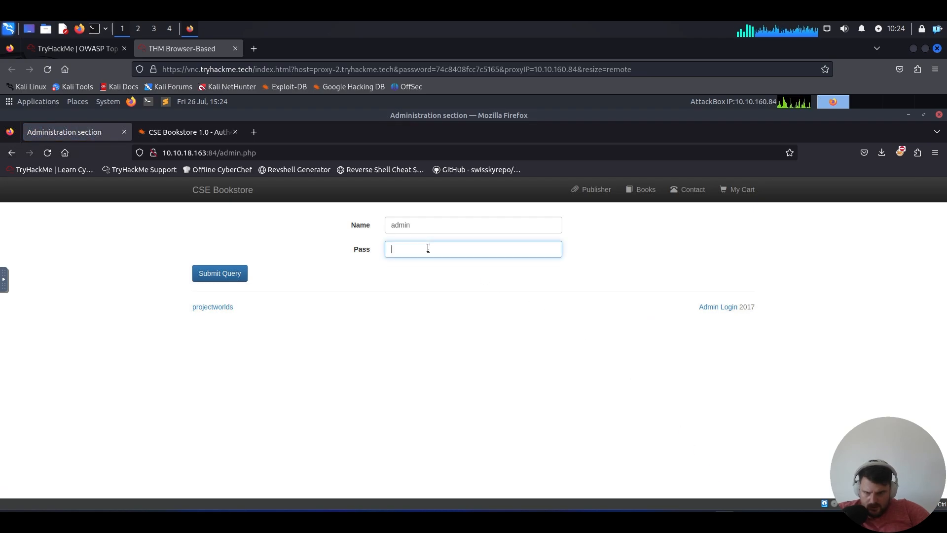
type("password")
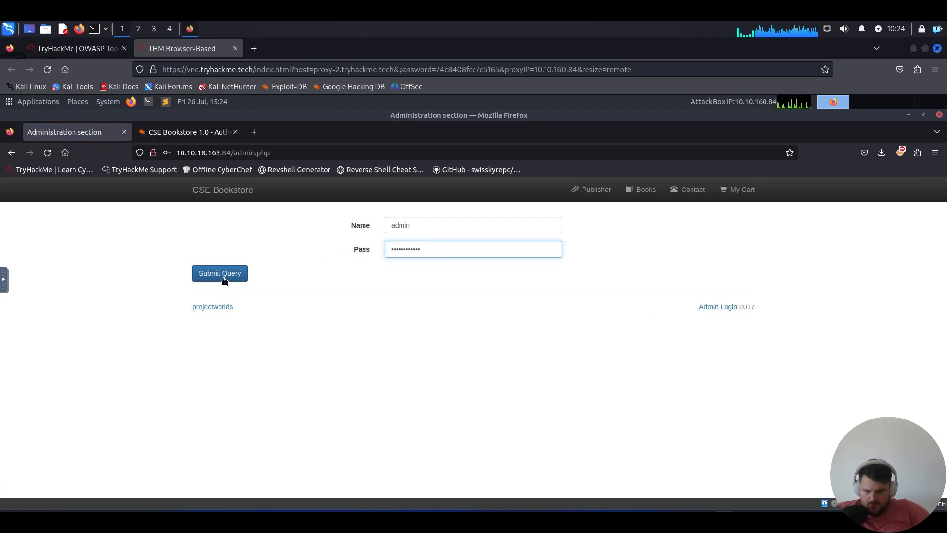
left_click(219, 273)
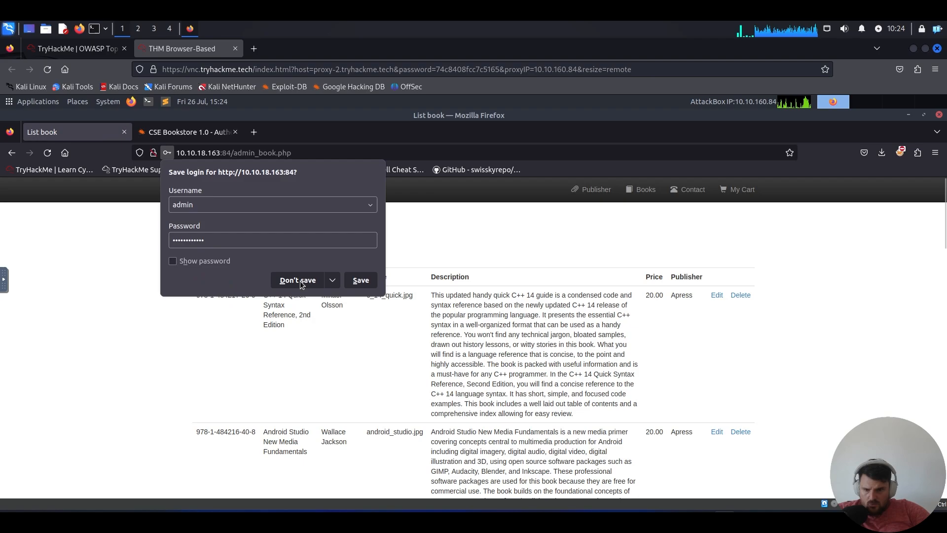
left_click(298, 281)
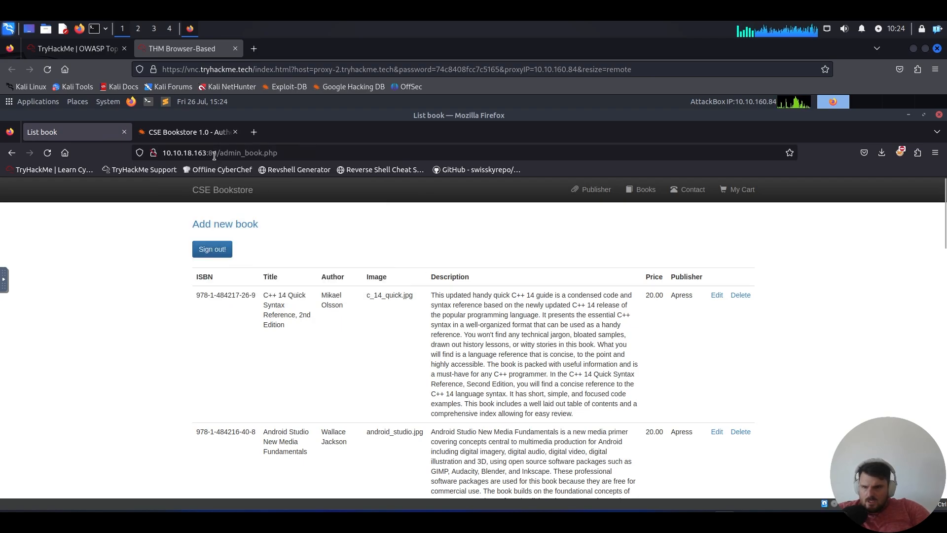
left_click(188, 132)
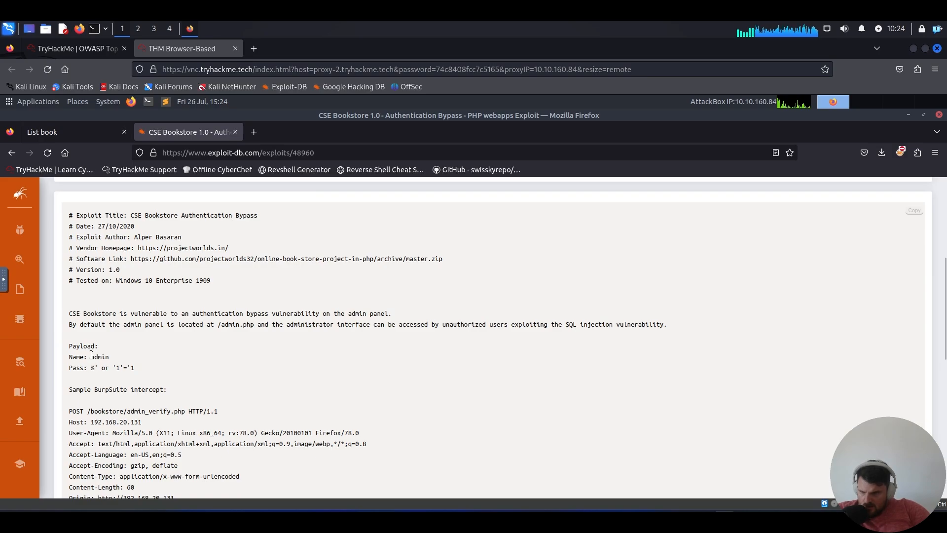
mouse_move(248, 376)
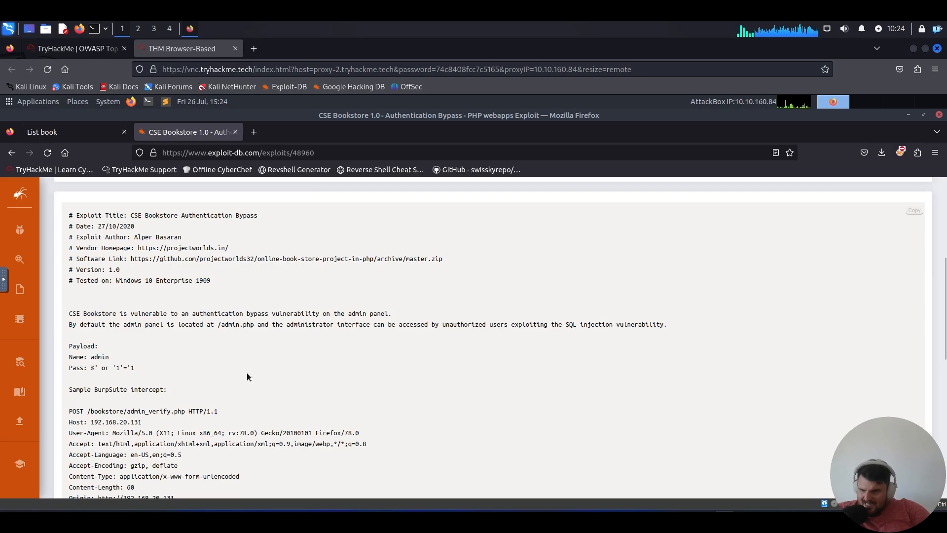
mouse_move(97, 383)
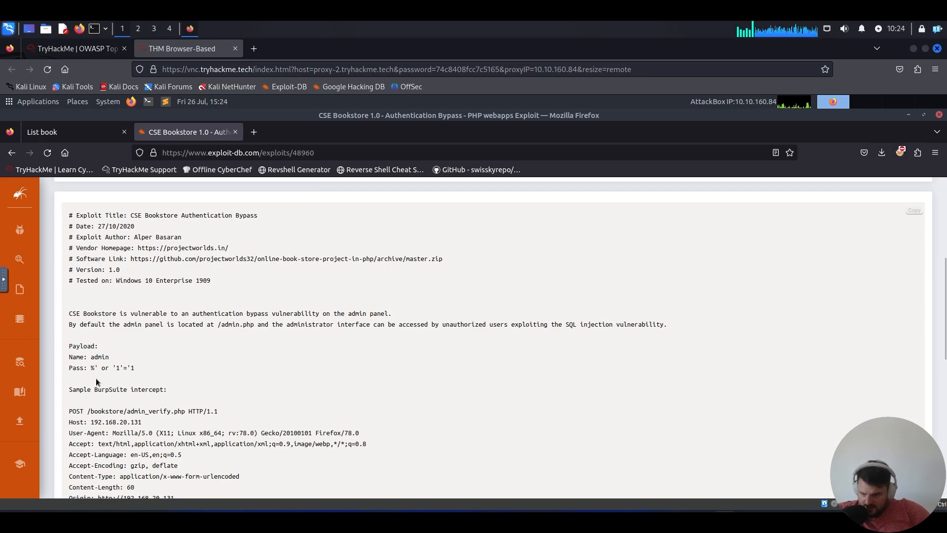
mouse_move(205, 372)
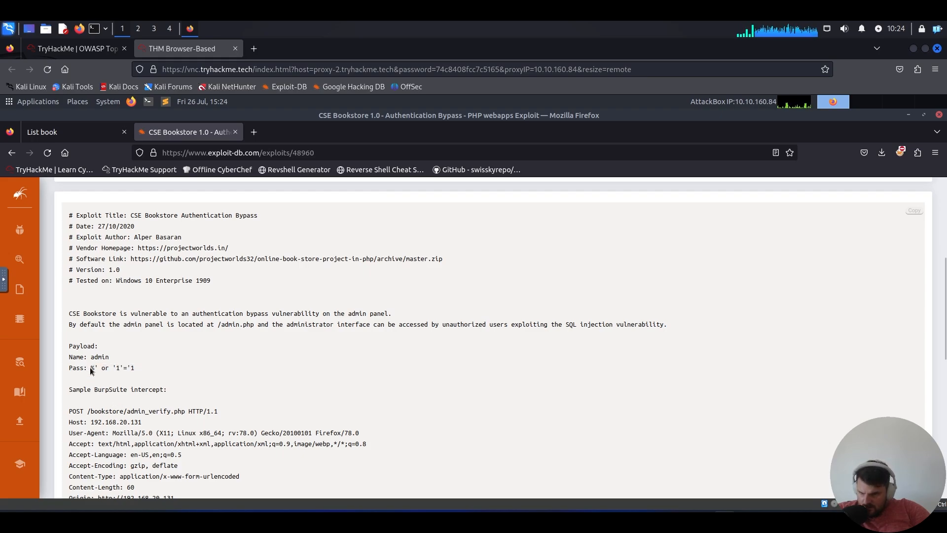
Read the Authentication Bypass payload and its URL-encoded name and pass parameters.
double_click(91, 368)
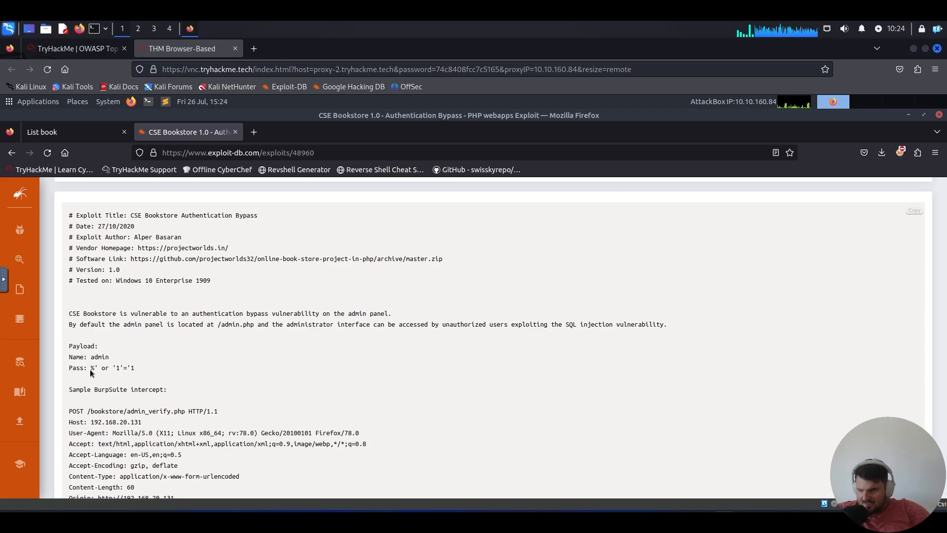
mouse_move(206, 366)
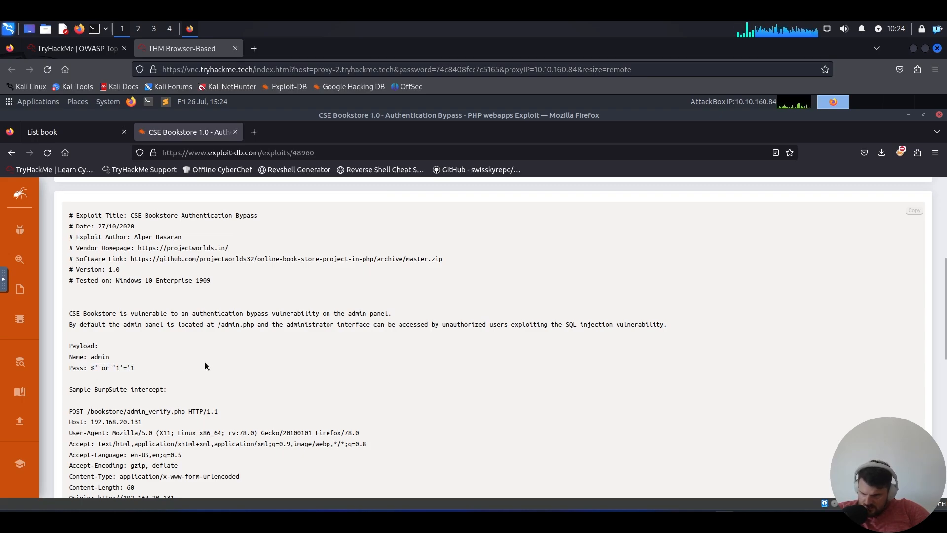
double_click(104, 368)
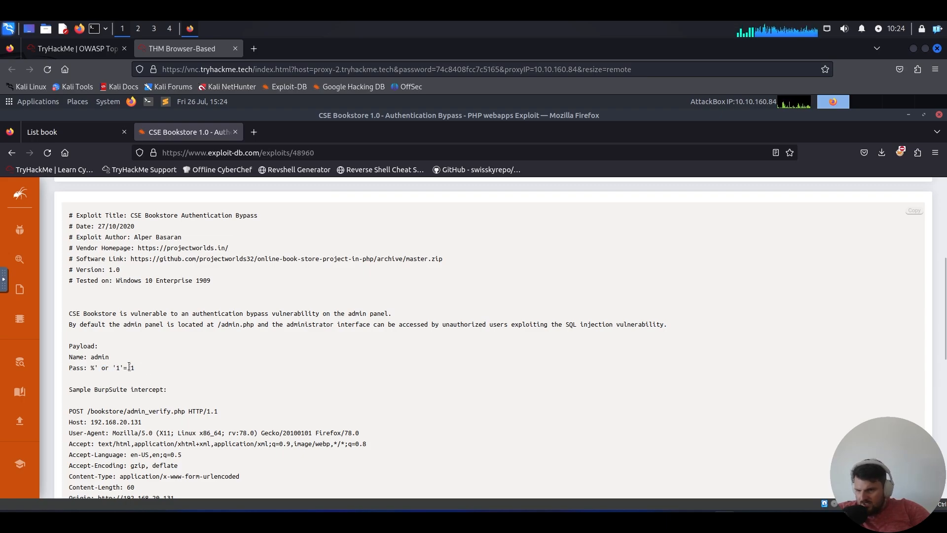
mouse_move(202, 370)
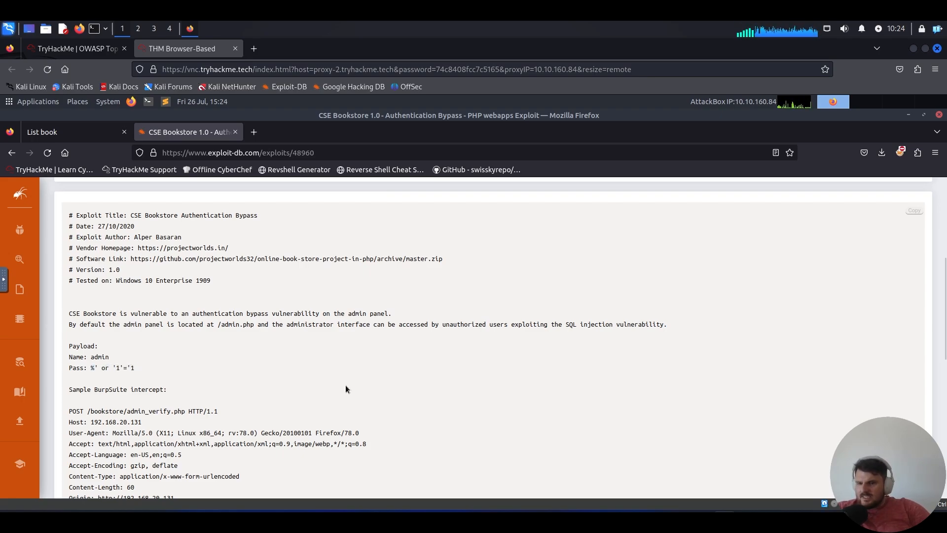
mouse_move(352, 403)
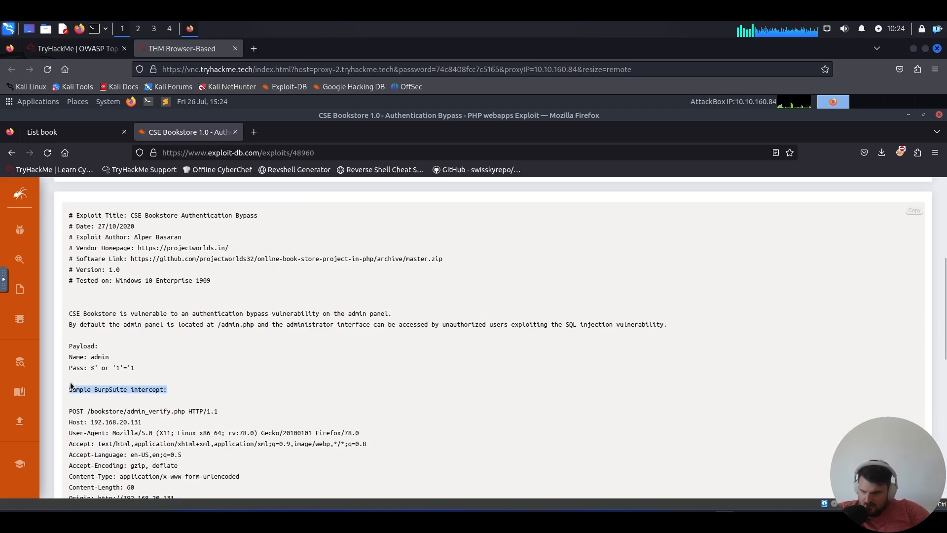
scroll("down", 3)
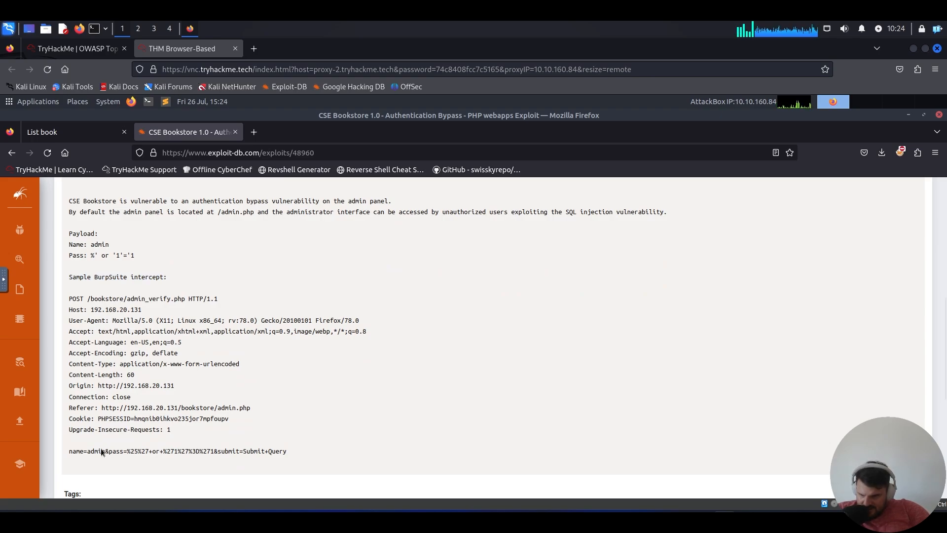
left_click_drag(86, 450, 223, 451)
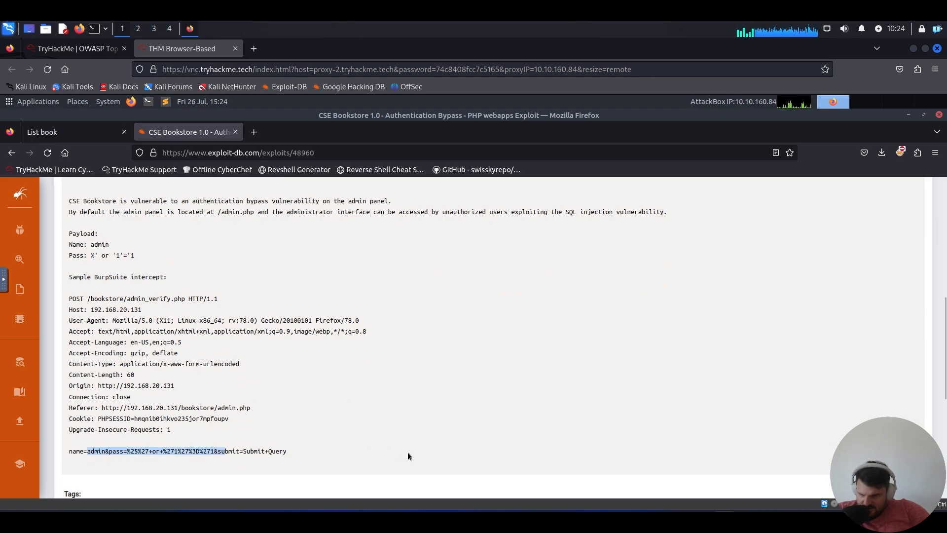
left_click(381, 404)
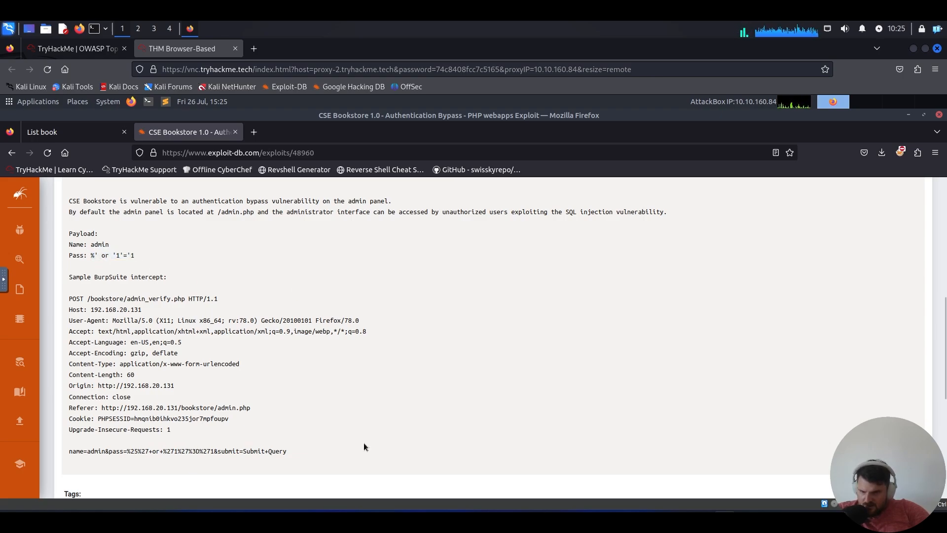
scroll("down", 3)
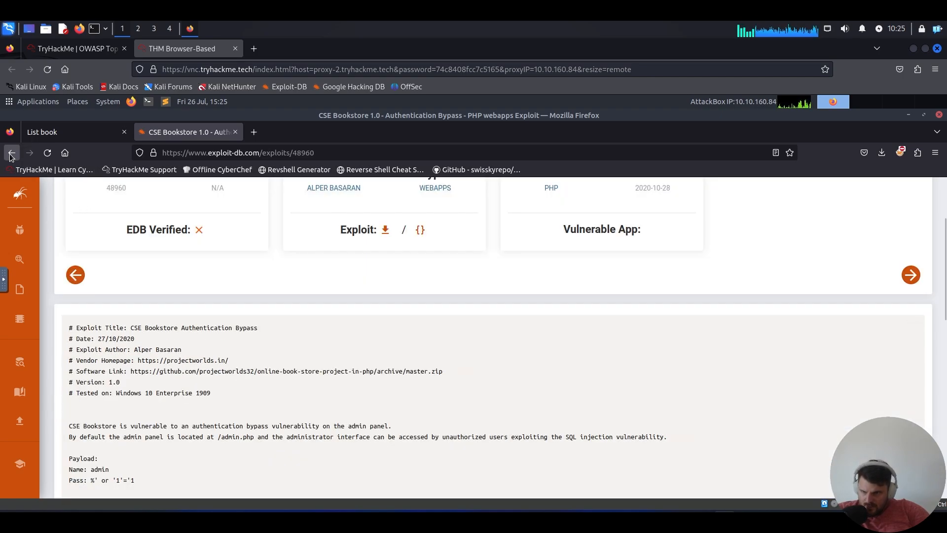
From the 'book store' results, open Online Book Store 1.0 Unauthenticated RCE and scroll its script.
left_click(12, 153)
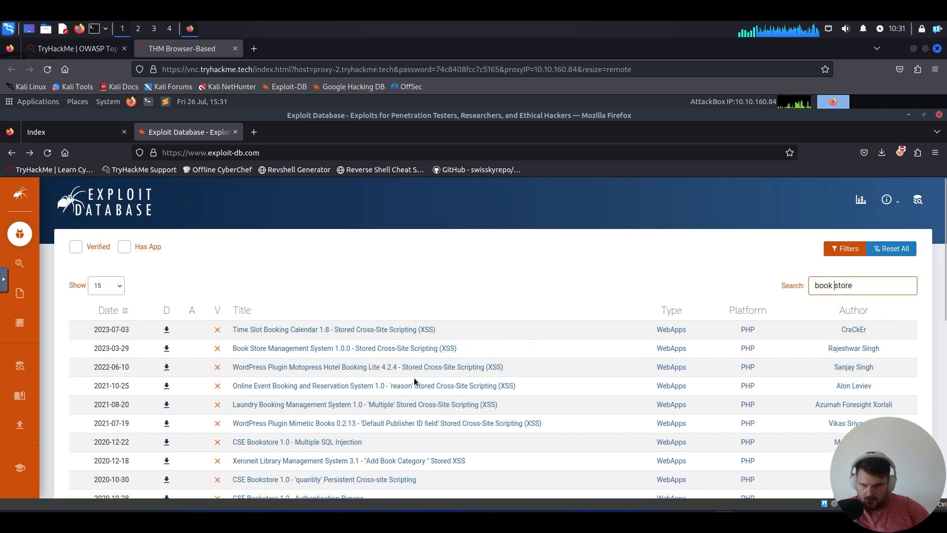
scroll("down", 3)
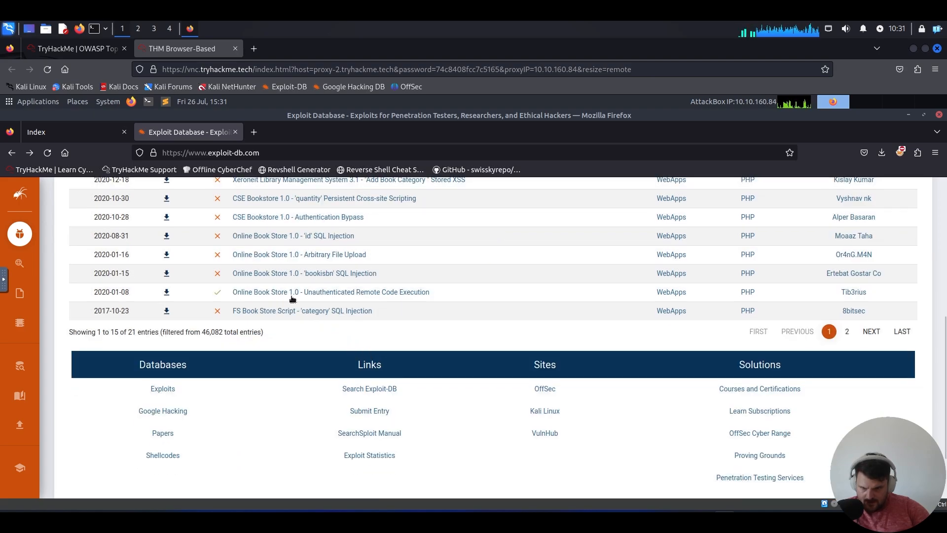
left_click(331, 292)
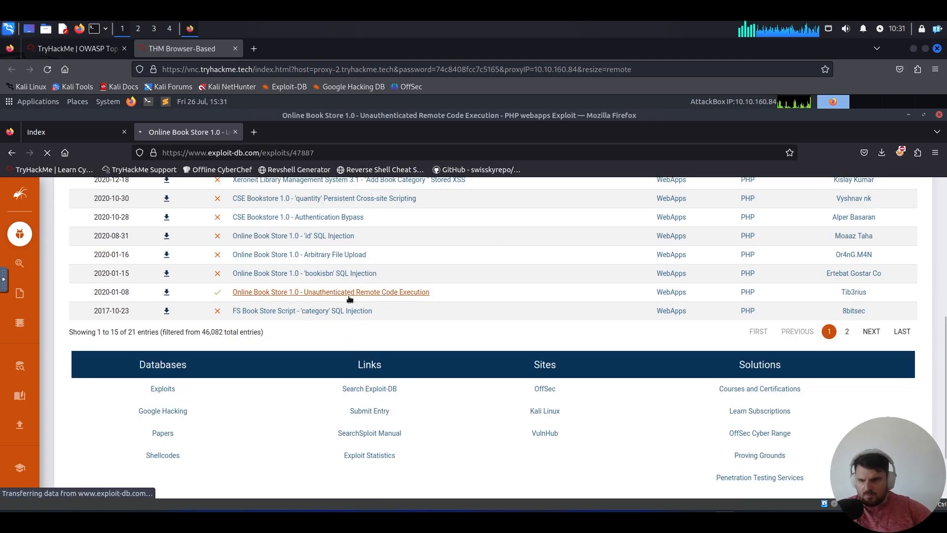
left_click(331, 292)
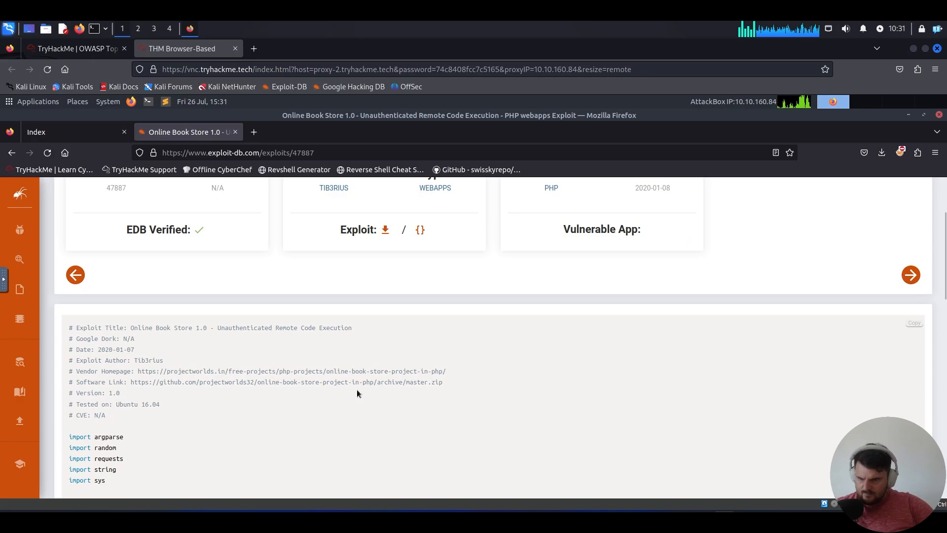
mouse_move(332, 340)
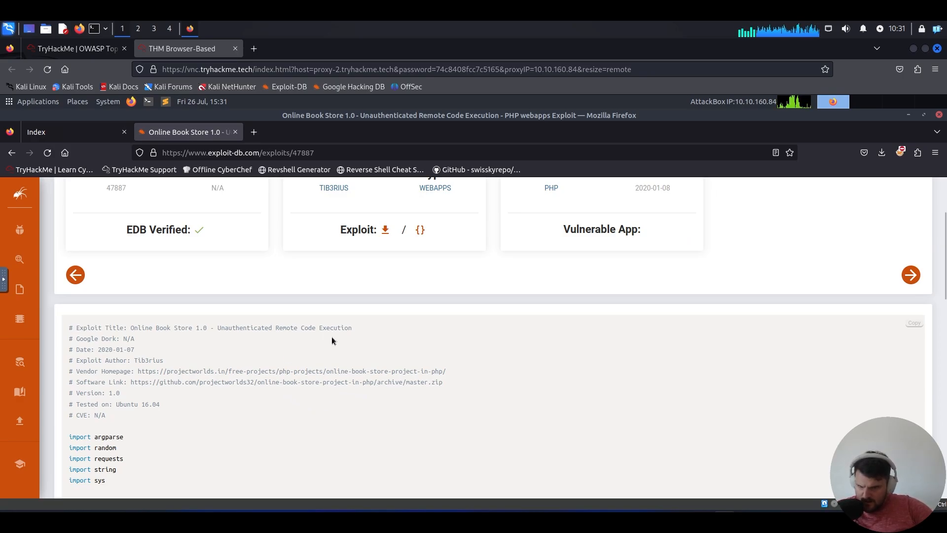
double_click(243, 328)
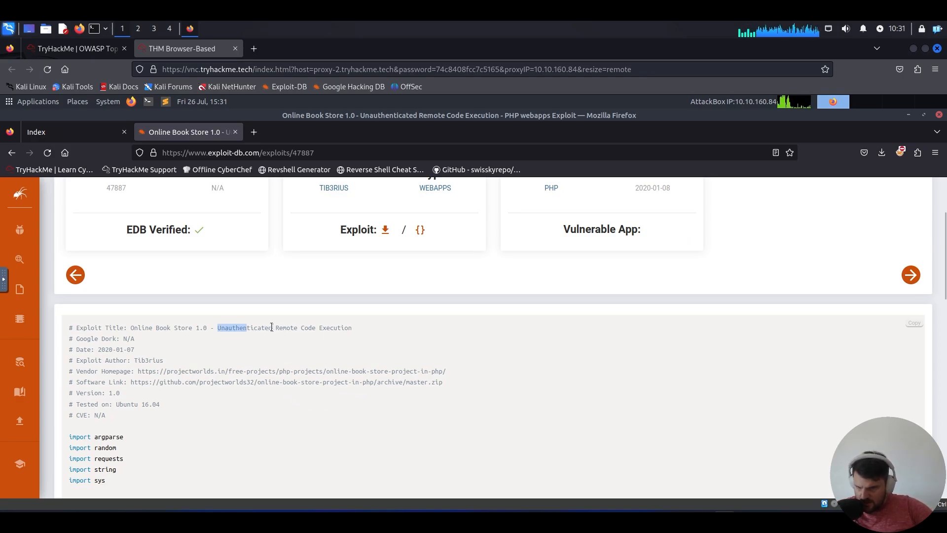
scroll("down", 3)
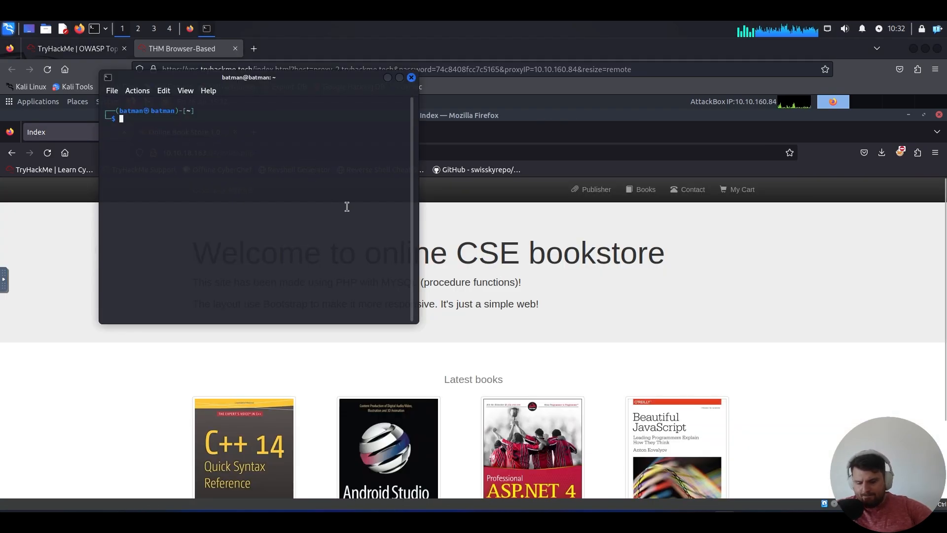
Change the terminal's working directory to Downloads.
type("cd Downloads")
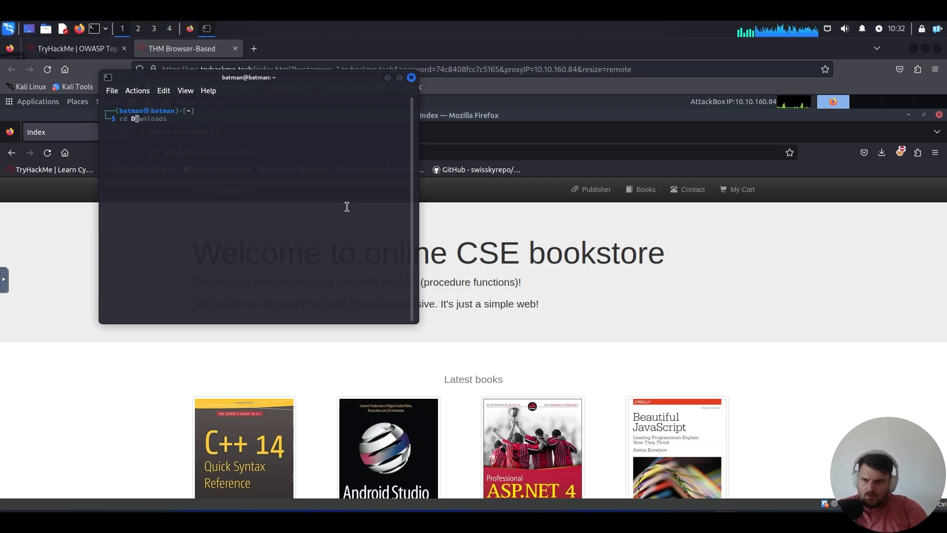
key("Tab")
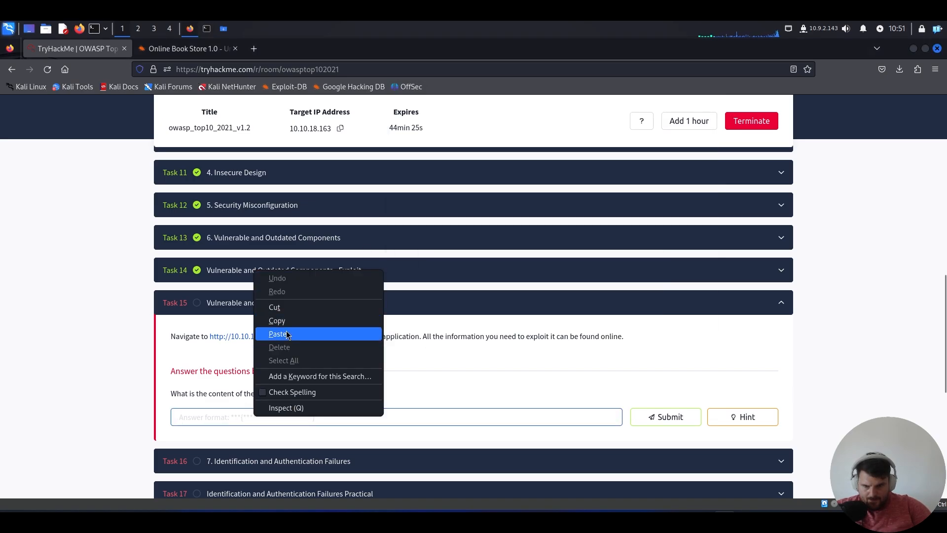
Paste the /opt/flag.txt flag into Task 15's answer field and submit it.
left_click(277, 334)
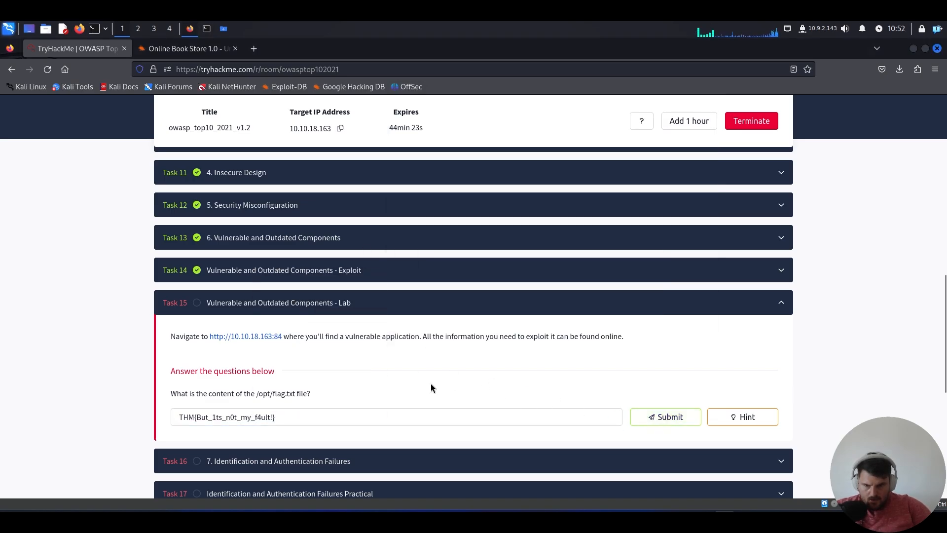
left_click(666, 416)
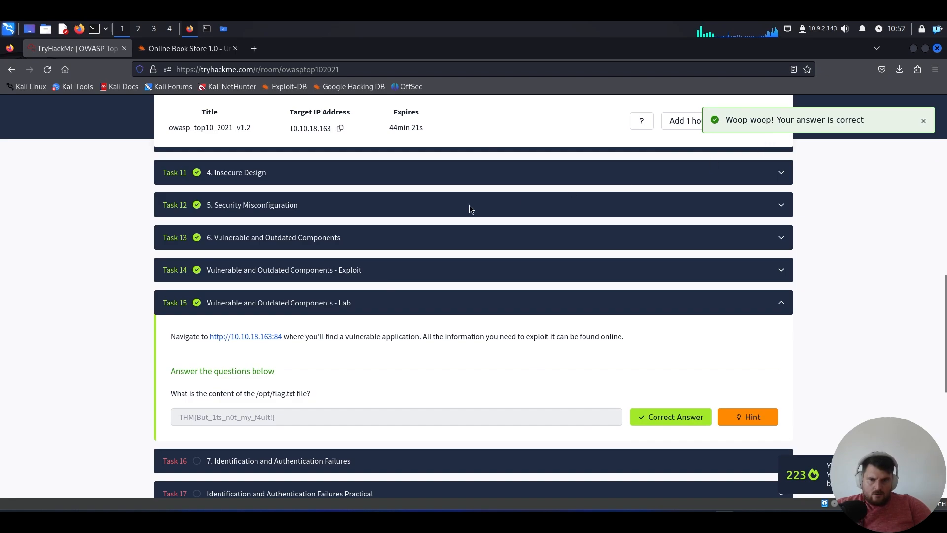
mouse_move(428, 279)
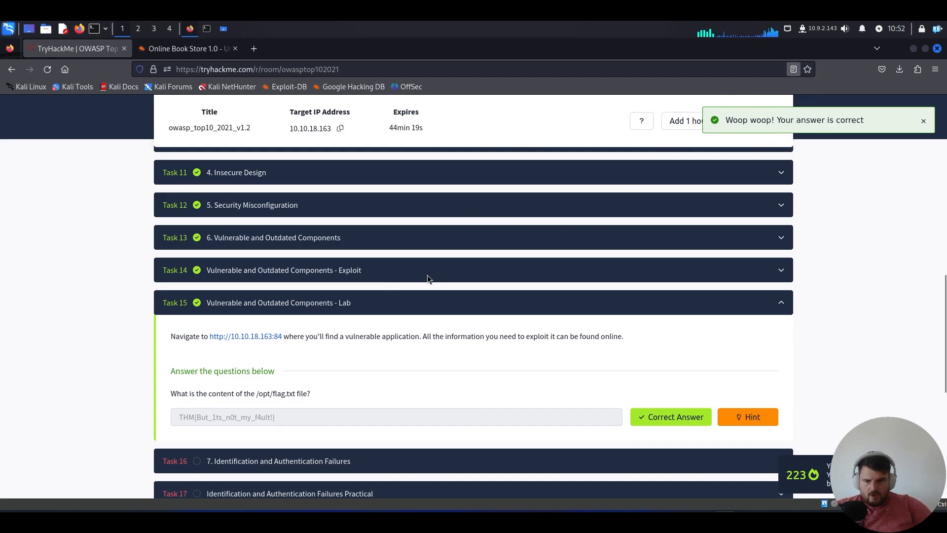
mouse_move(279, 336)
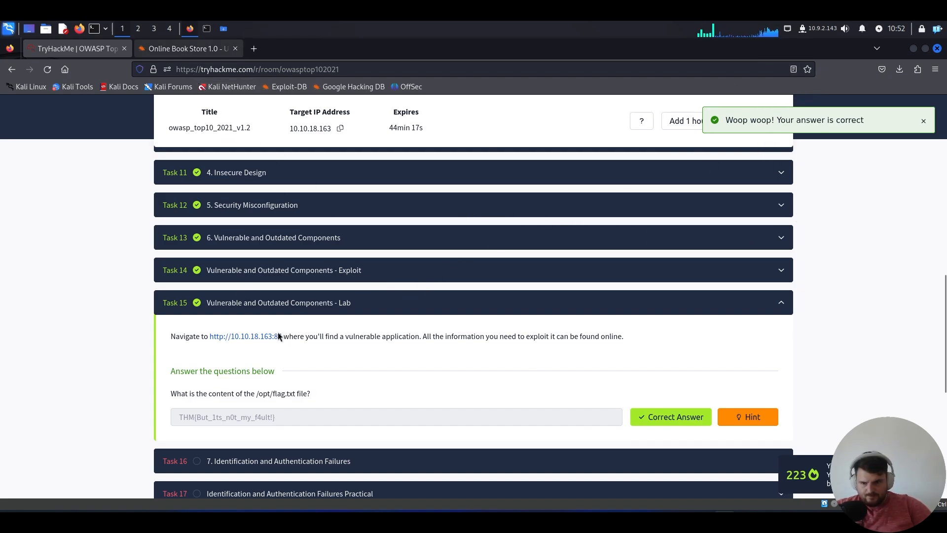
right_click(266, 336)
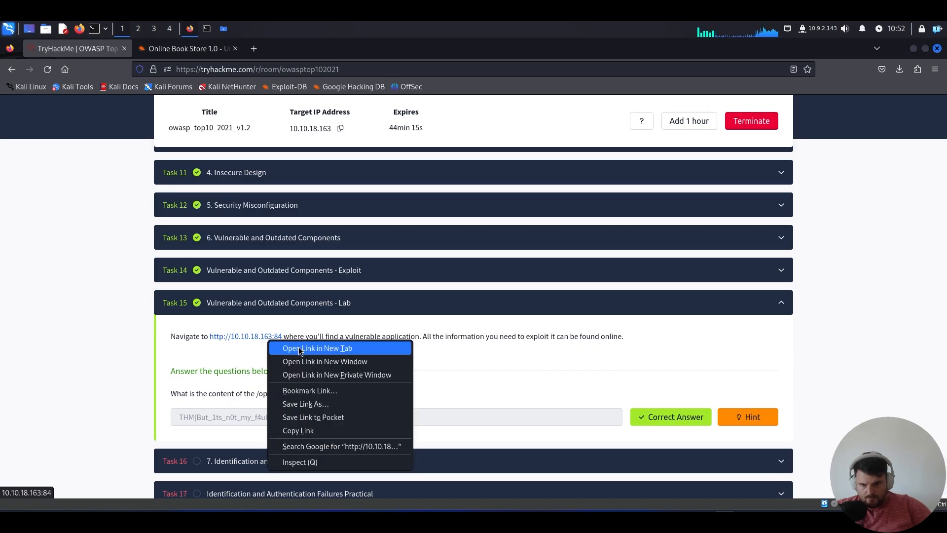
Open the lab site in a new tab and revisit the catalog, cart and admin book list.
left_click(318, 348)
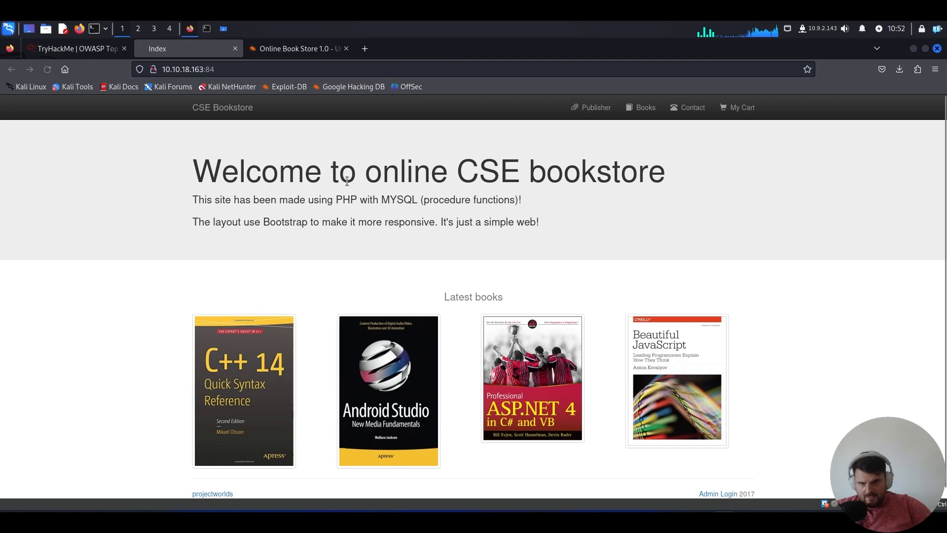
double_click(406, 171)
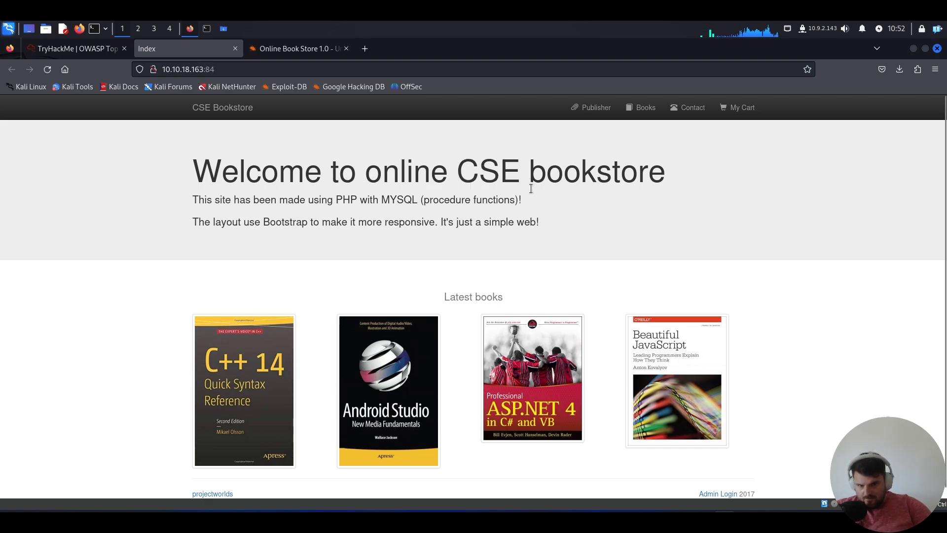
left_click_drag(199, 199, 521, 199)
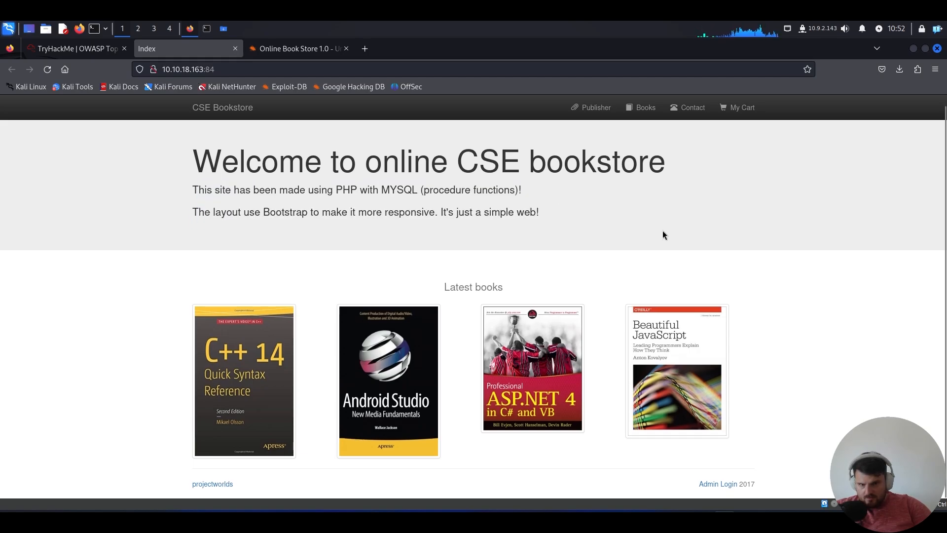
mouse_move(232, 198)
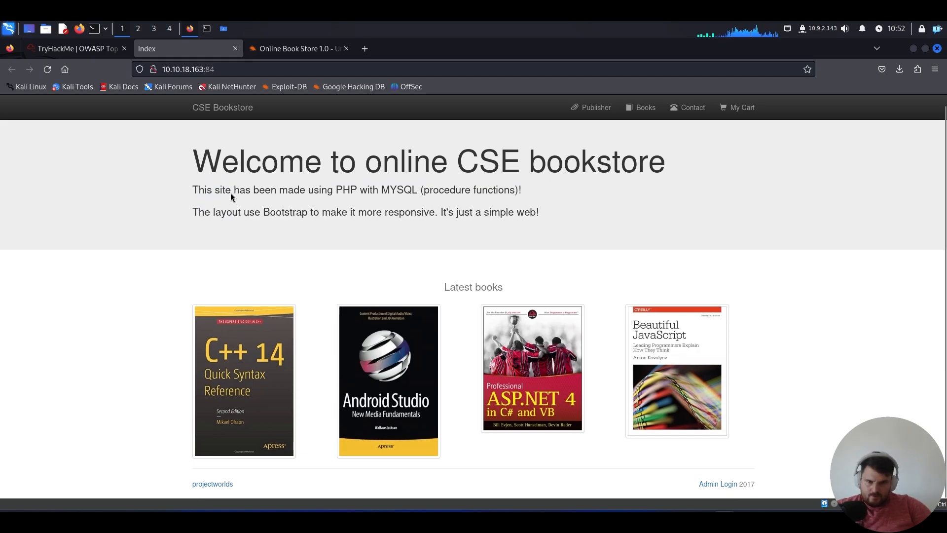
mouse_move(642, 208)
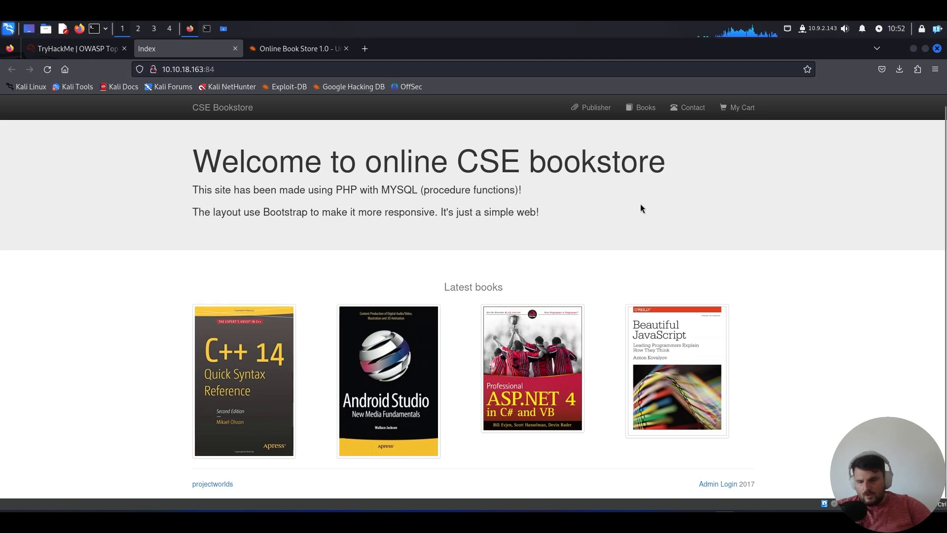
mouse_move(667, 262)
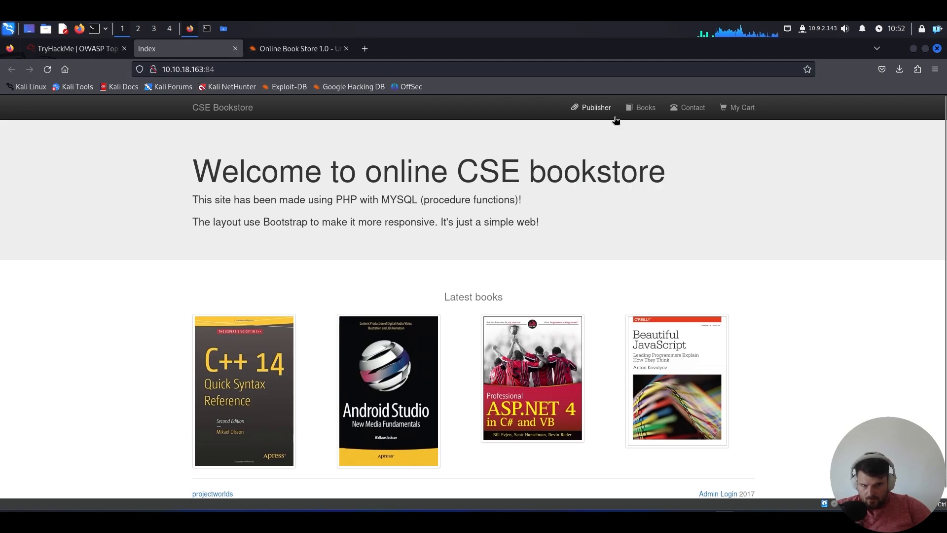
left_click(646, 108)
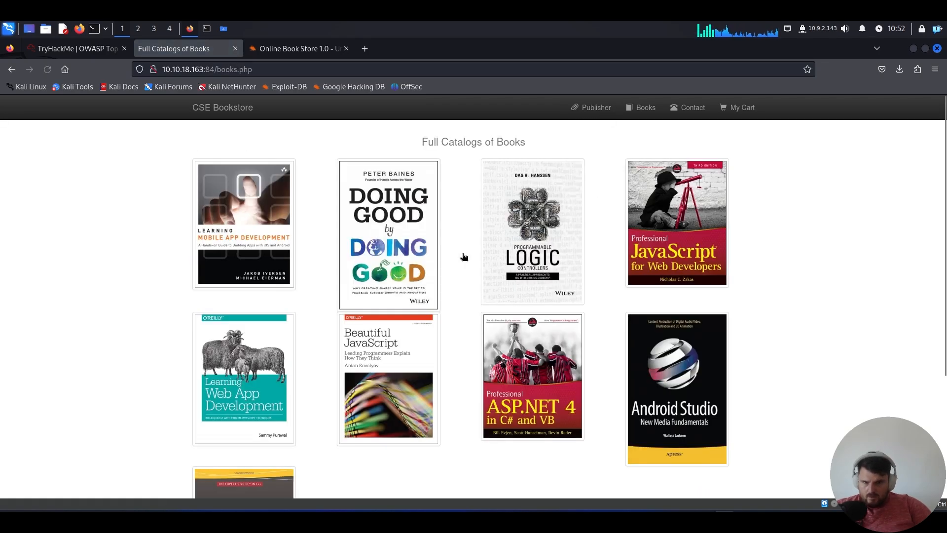
left_click(742, 108)
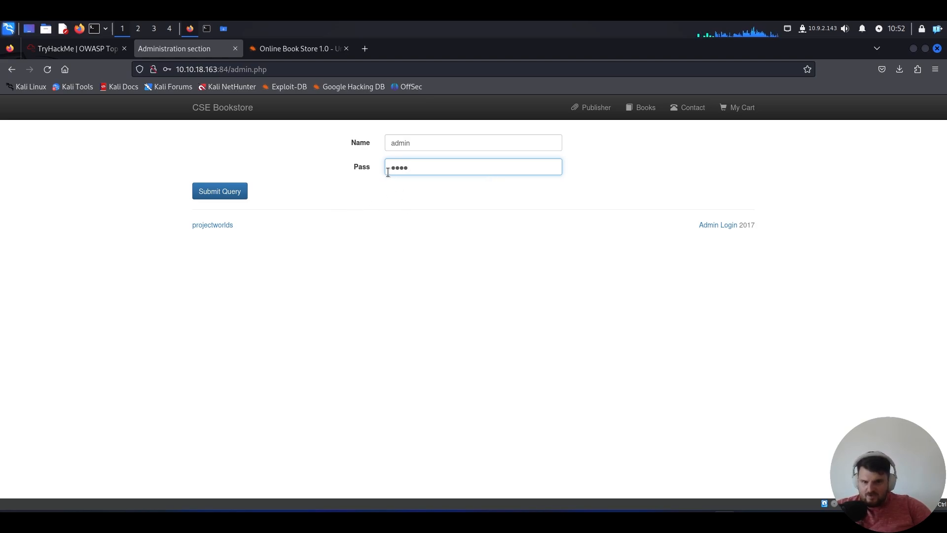
left_click(220, 191)
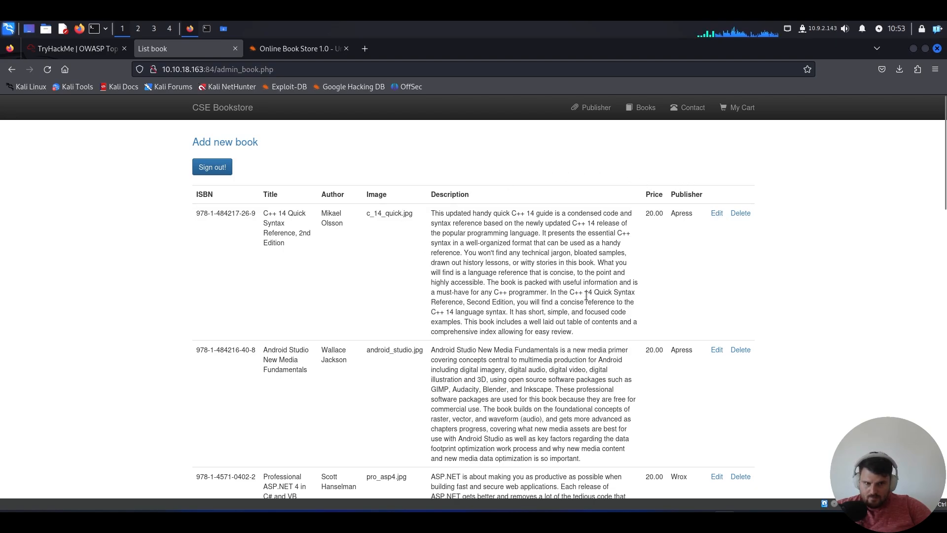
View the bookstore contact and publisher pages, then return to the TryHackMe task.
left_click(692, 108)
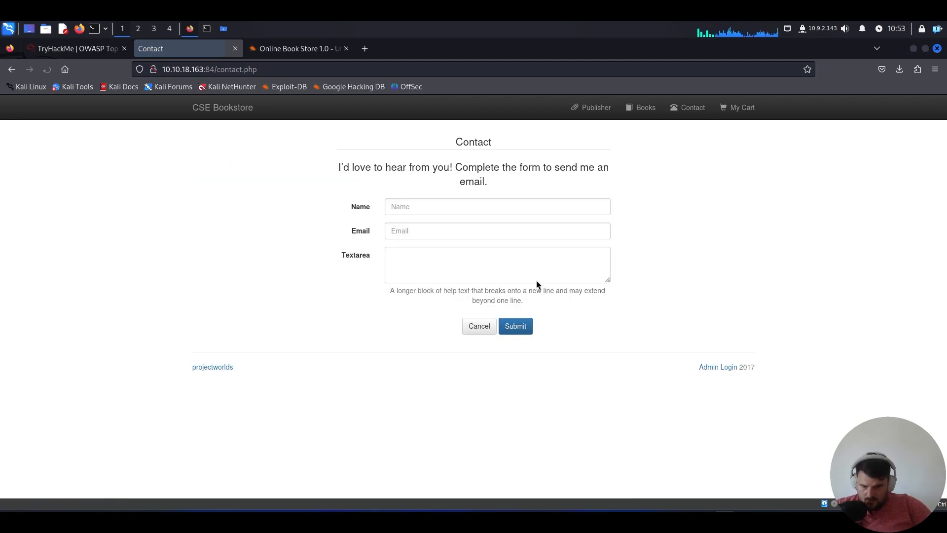
left_click(497, 264)
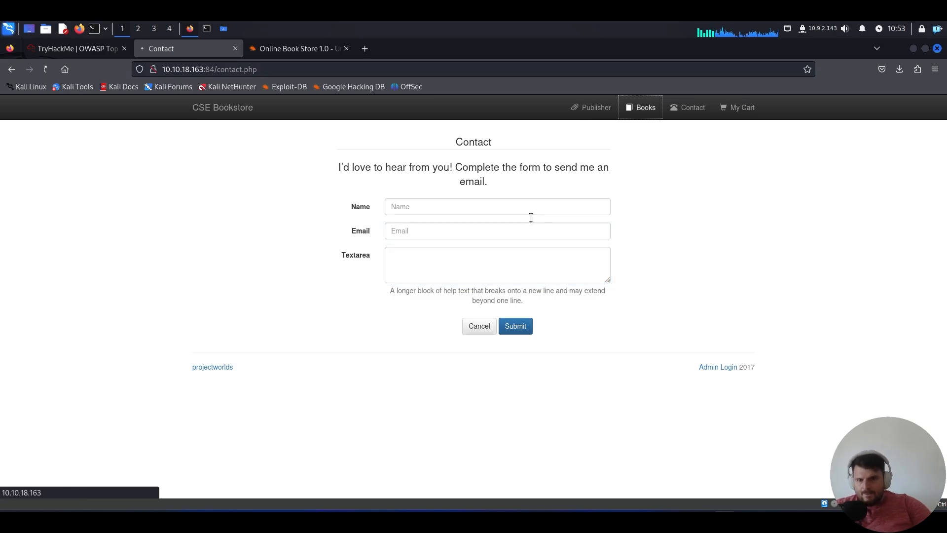
left_click(595, 107)
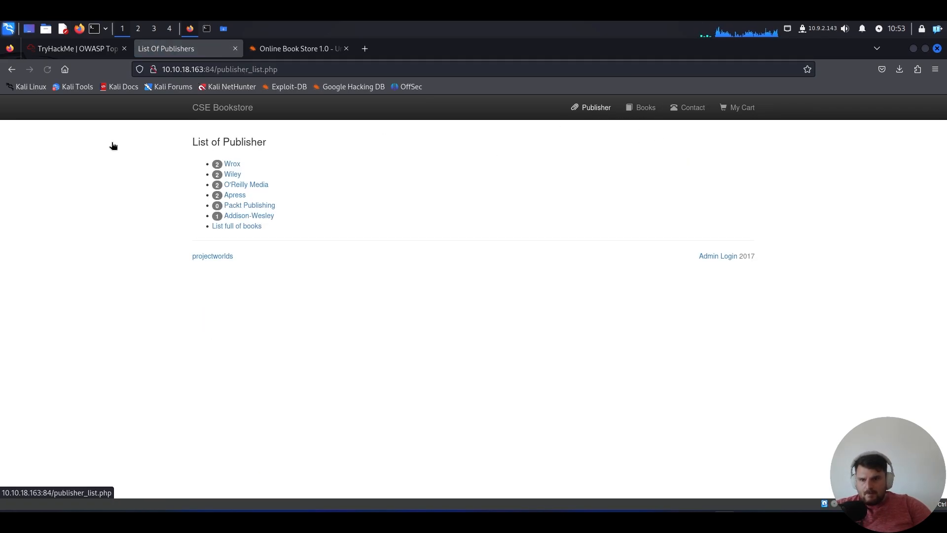
left_click(77, 48)
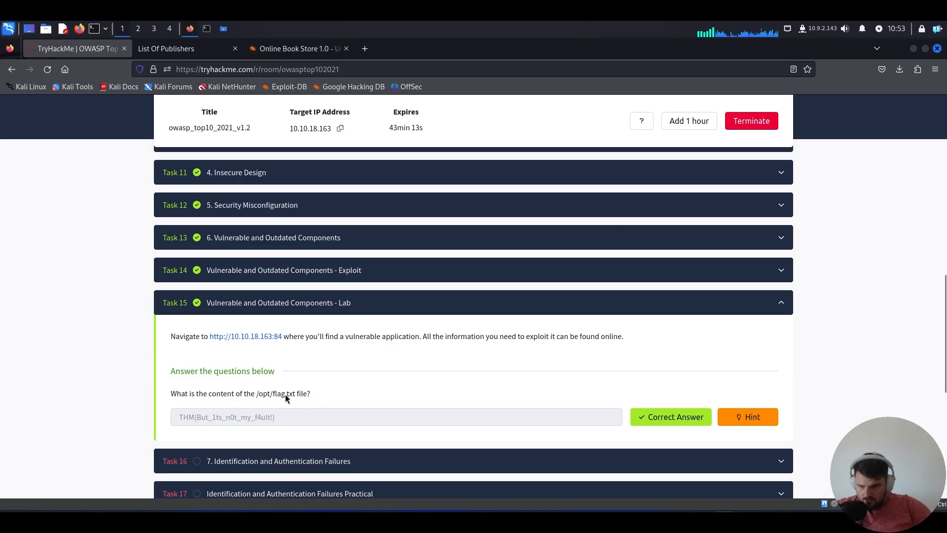
mouse_move(256, 394)
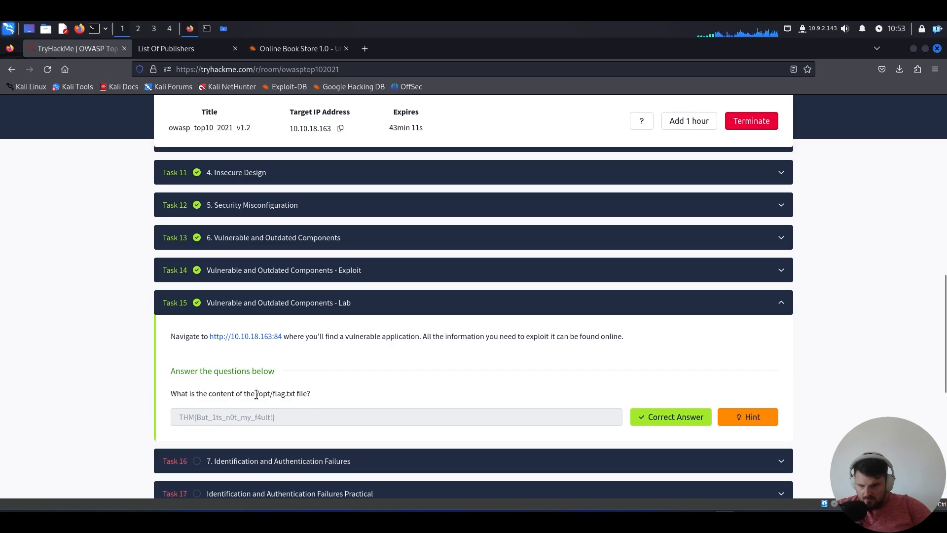
Switch from TryHackMe to the bookstore tab, then to the Exploit-DB RCE entry.
left_click(166, 48)
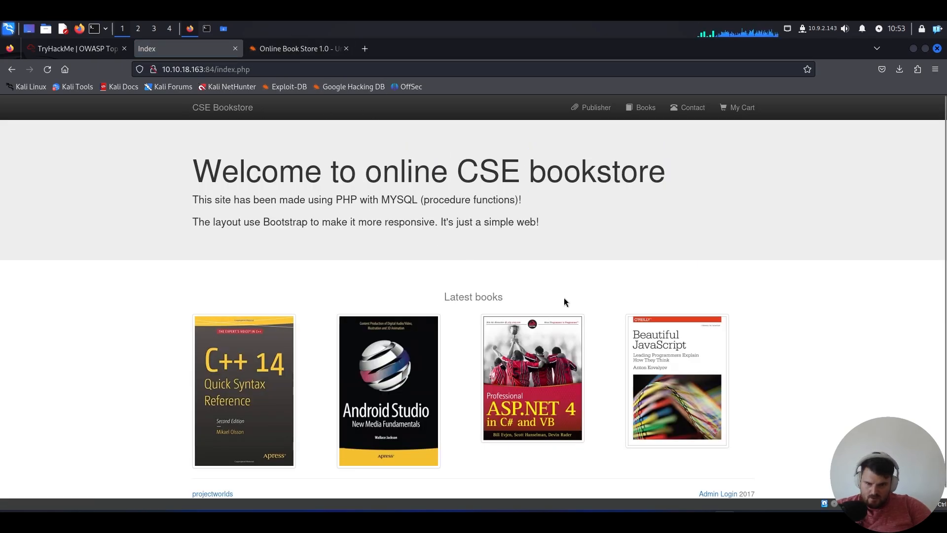
left_click(294, 49)
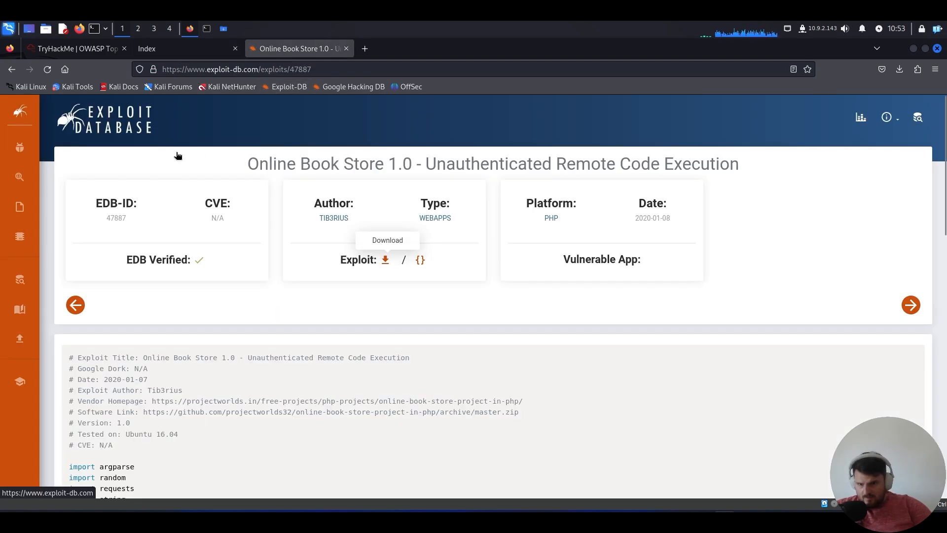
Return to the book store results and review the Online Book Store 1.0 unauthenticated RCE script.
triple_click(492, 163)
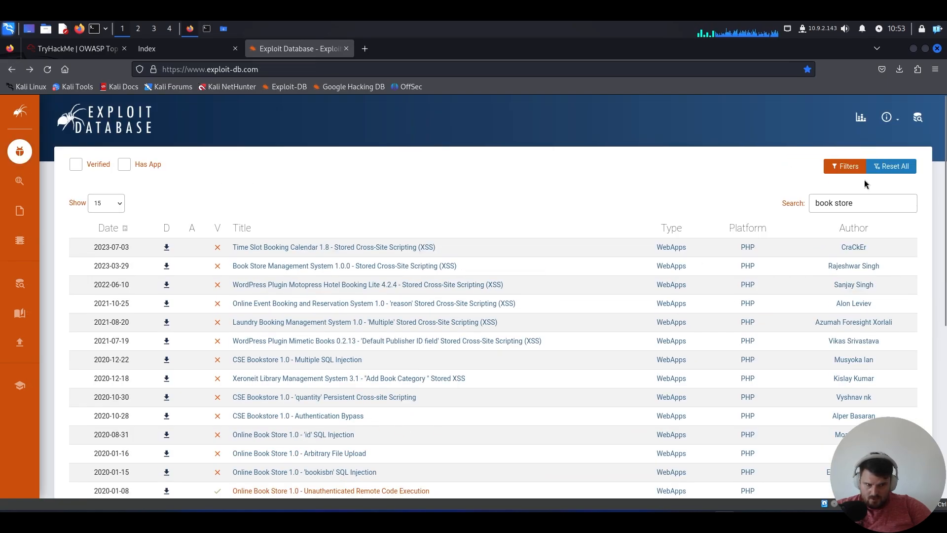
scroll("down", 3)
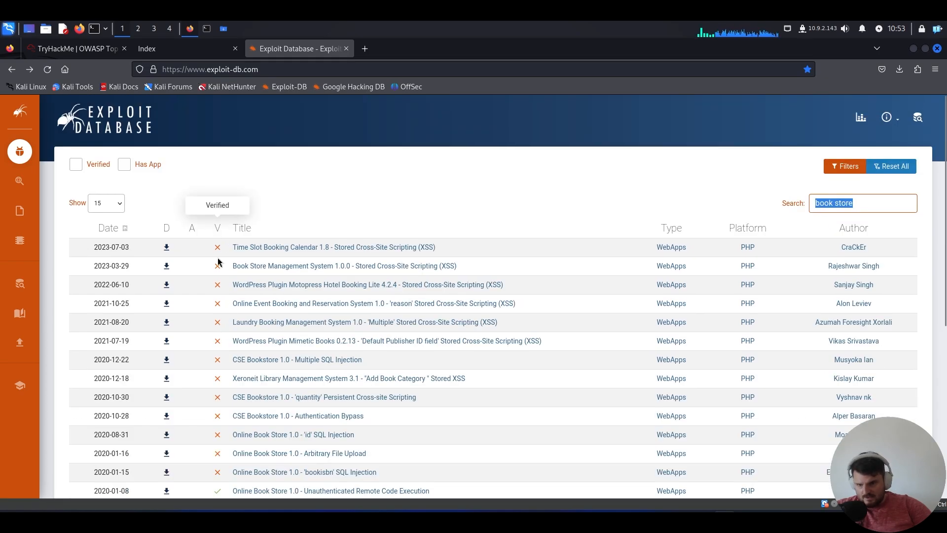
scroll("down", 3)
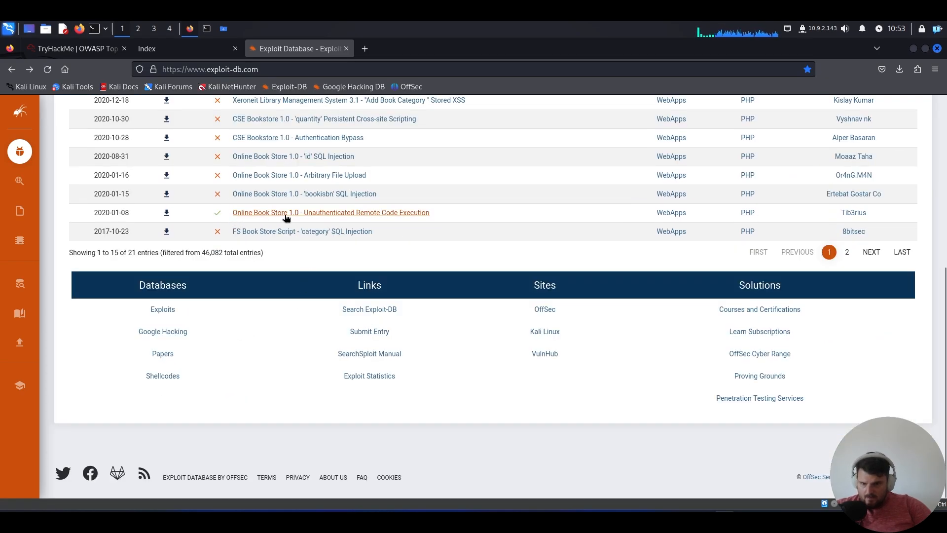
mouse_move(318, 214)
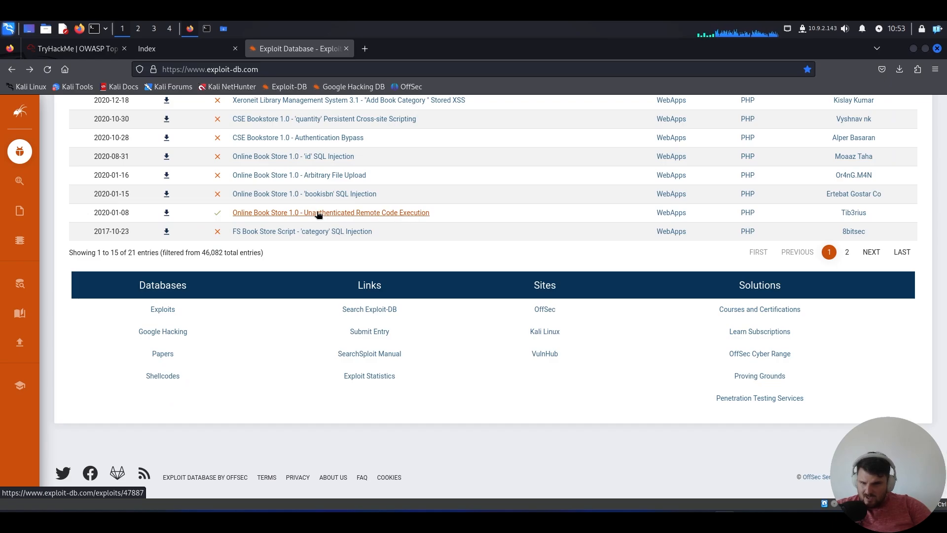
mouse_move(426, 219)
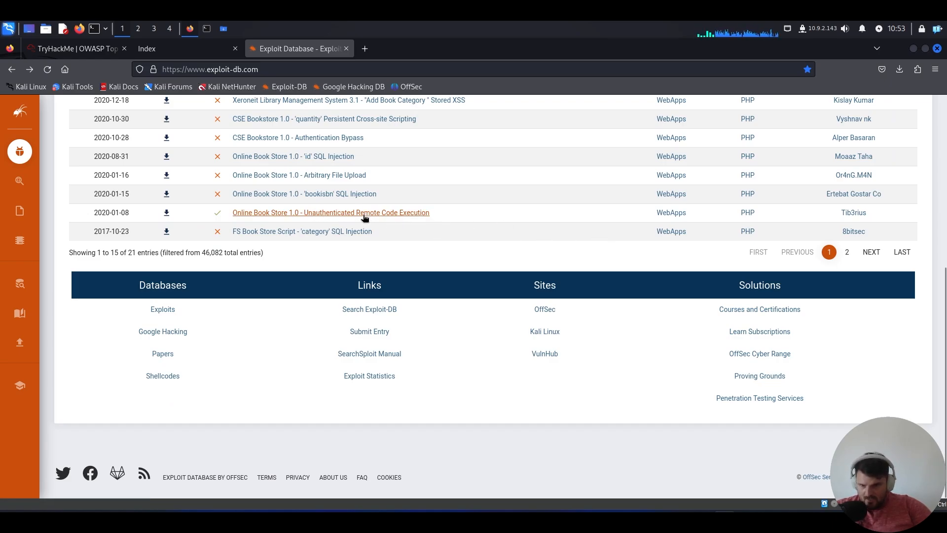
left_click(330, 213)
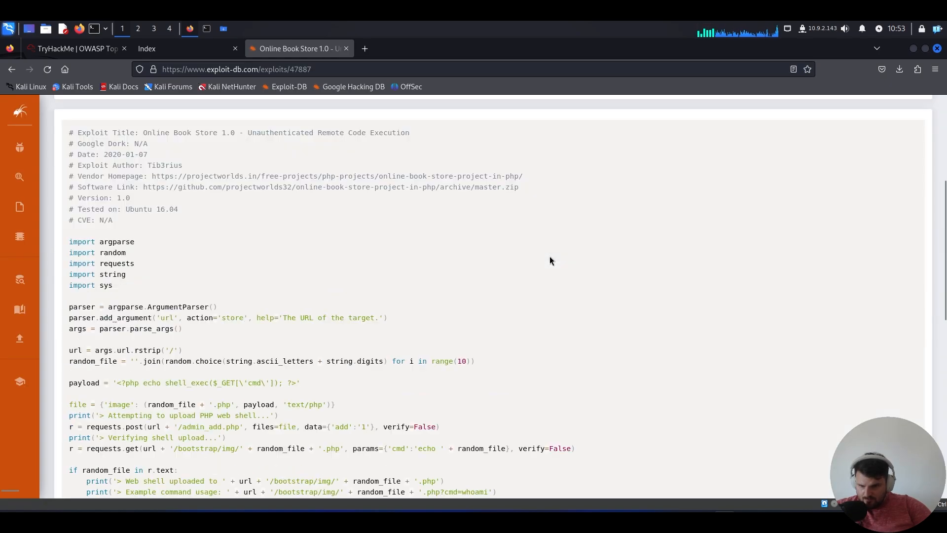
scroll("down", 3)
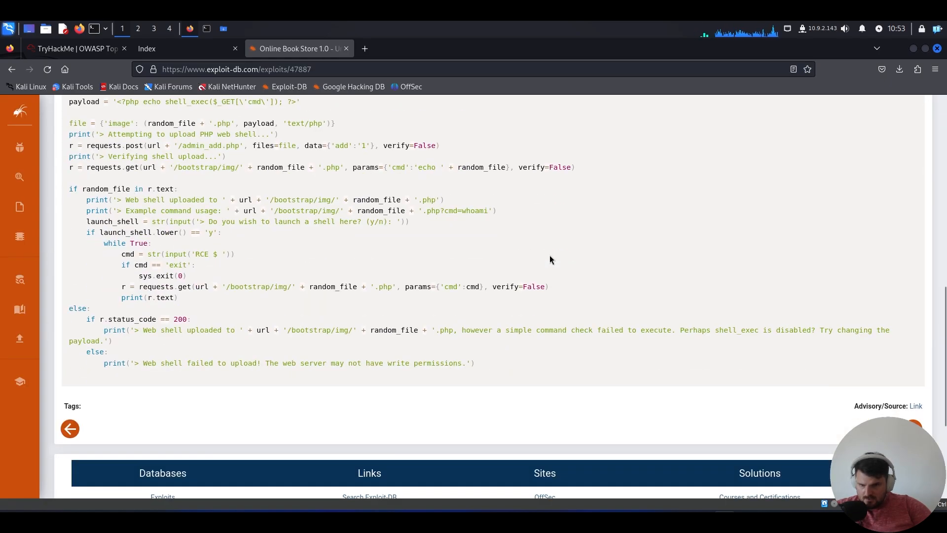
scroll("up", 3)
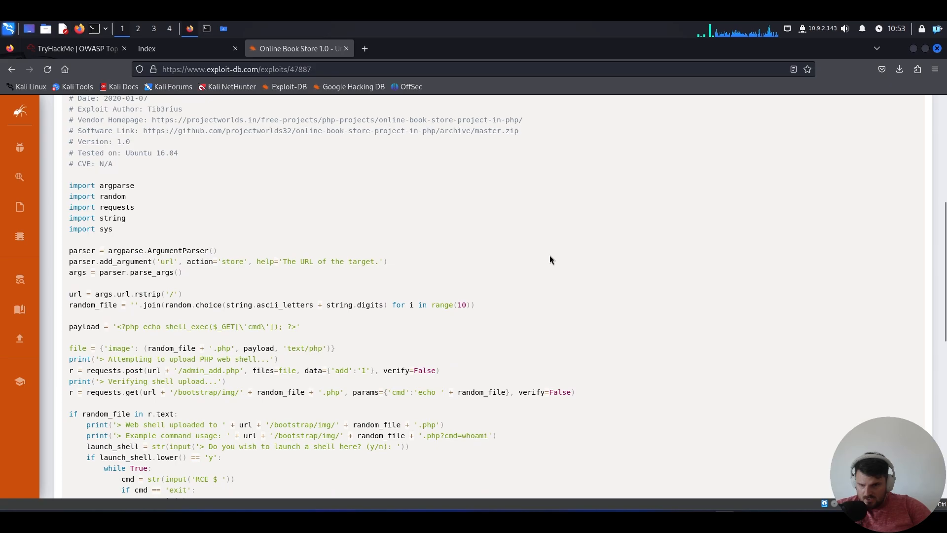
double_click(166, 262)
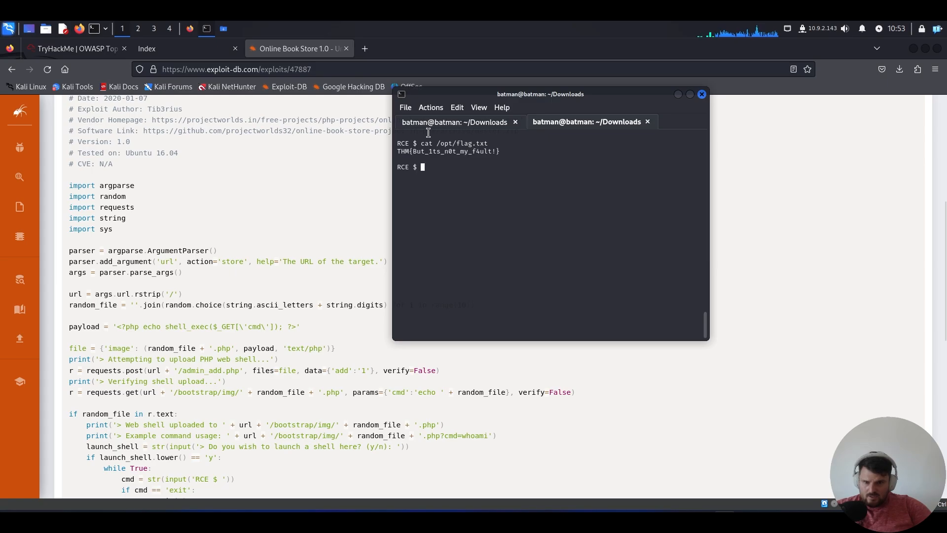
type("e")
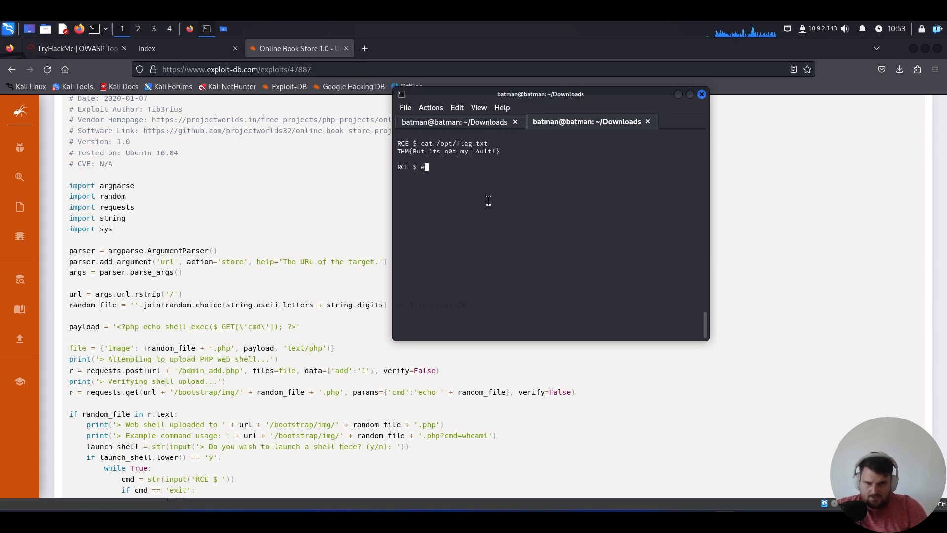
key("ctrl+c")
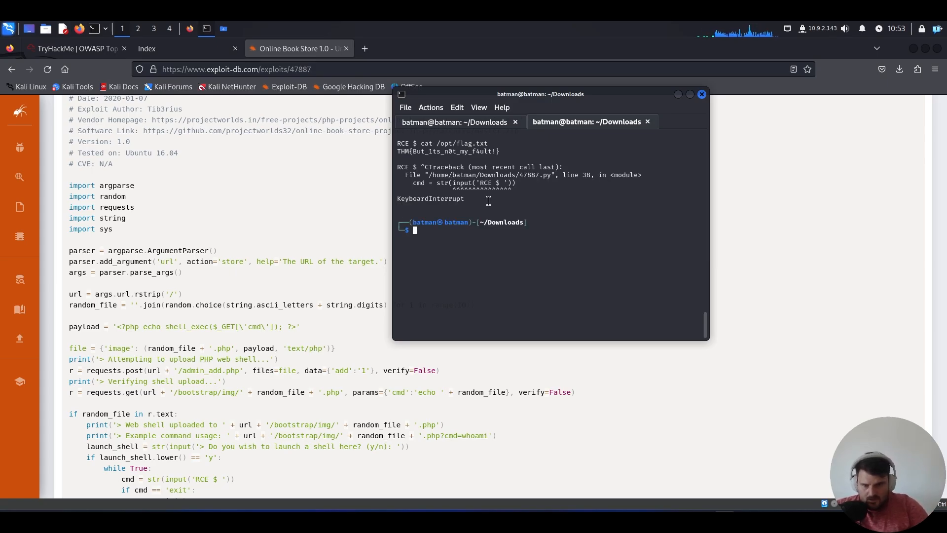
type("python 47887.py http://10.10.18.163:84")
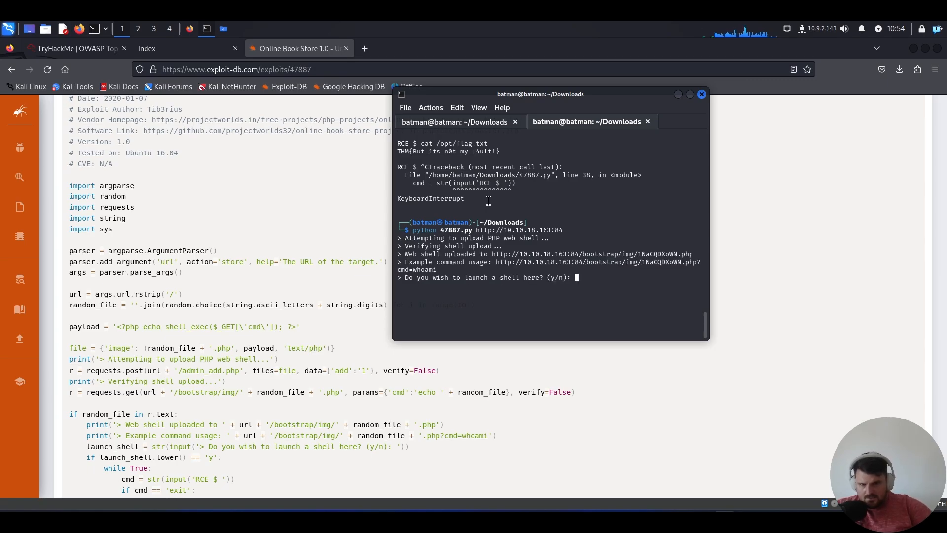
type("y")
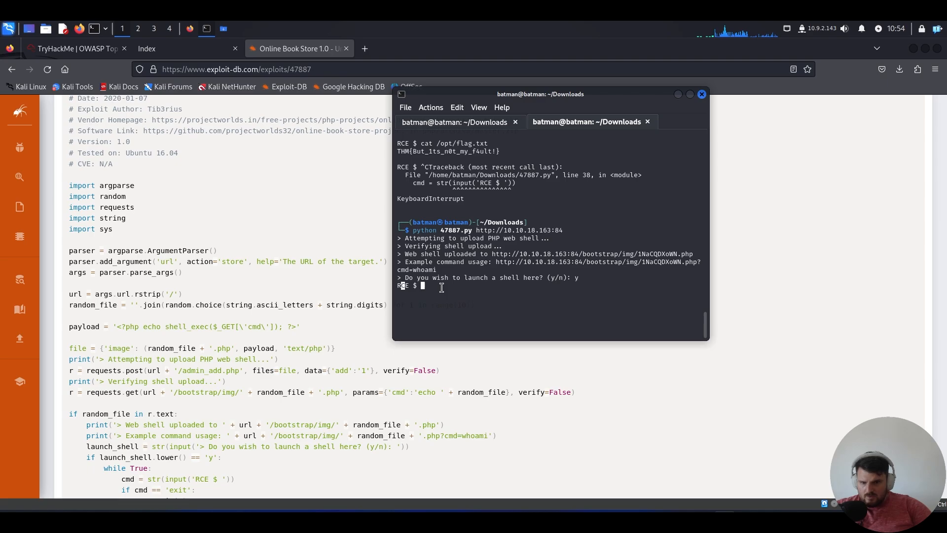
type("ls")
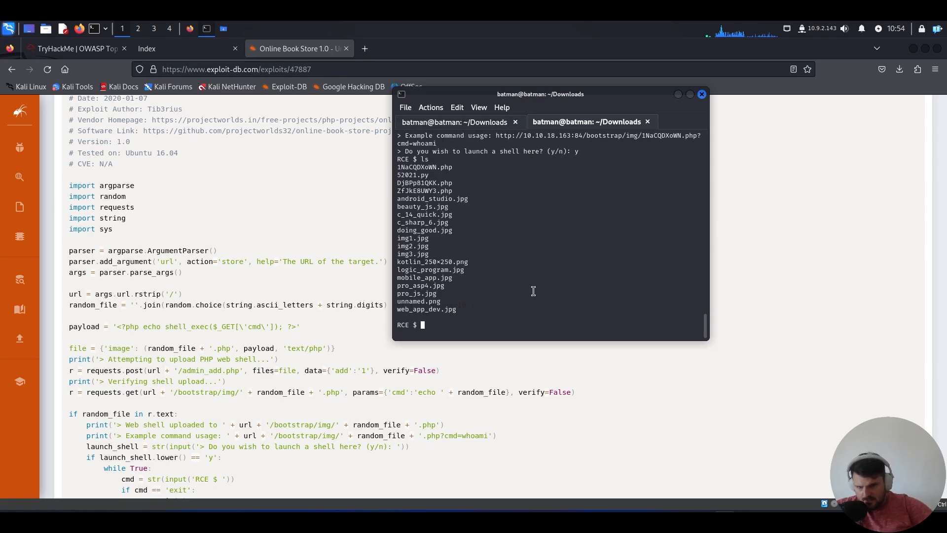
mouse_move(455, 184)
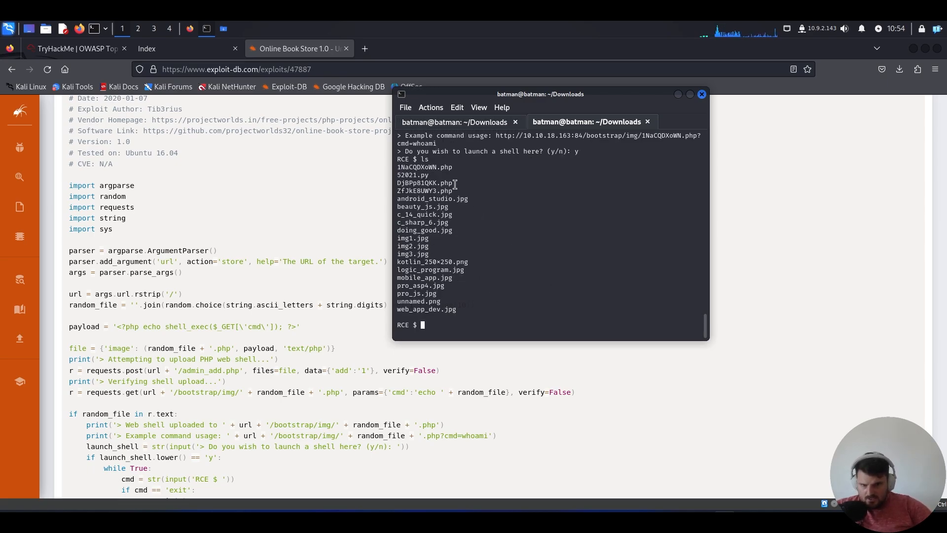
mouse_move(499, 177)
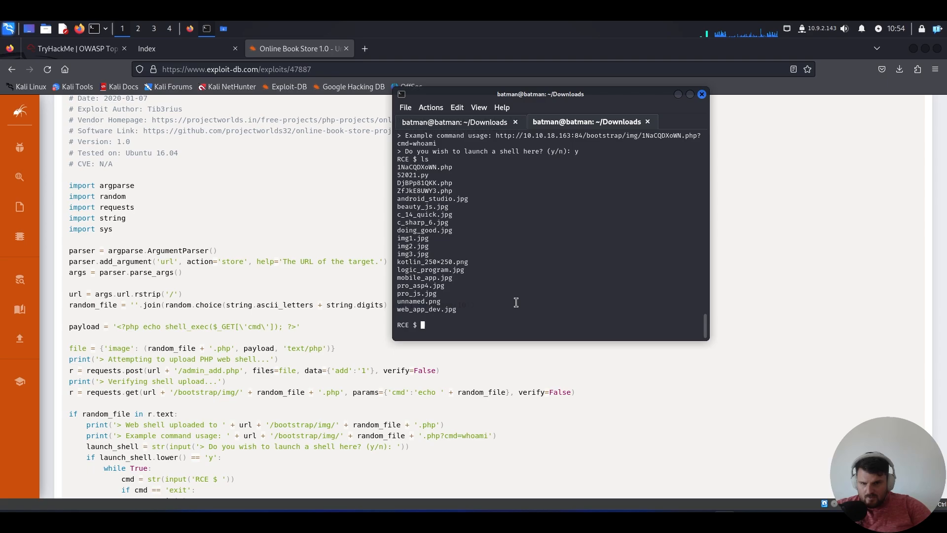
mouse_move(493, 231)
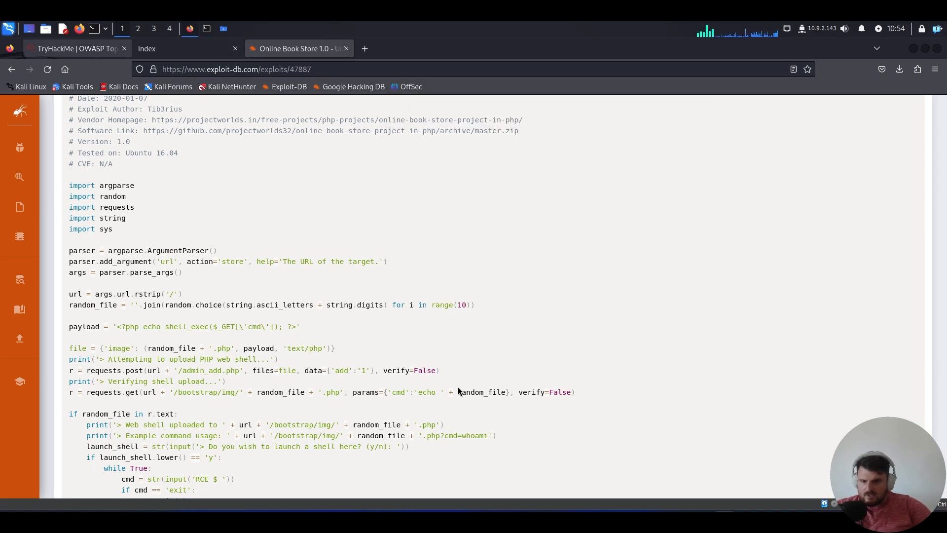
Switch to the TryHackMe lab task and start typing 'cat /' in the remote shell.
left_click(77, 49)
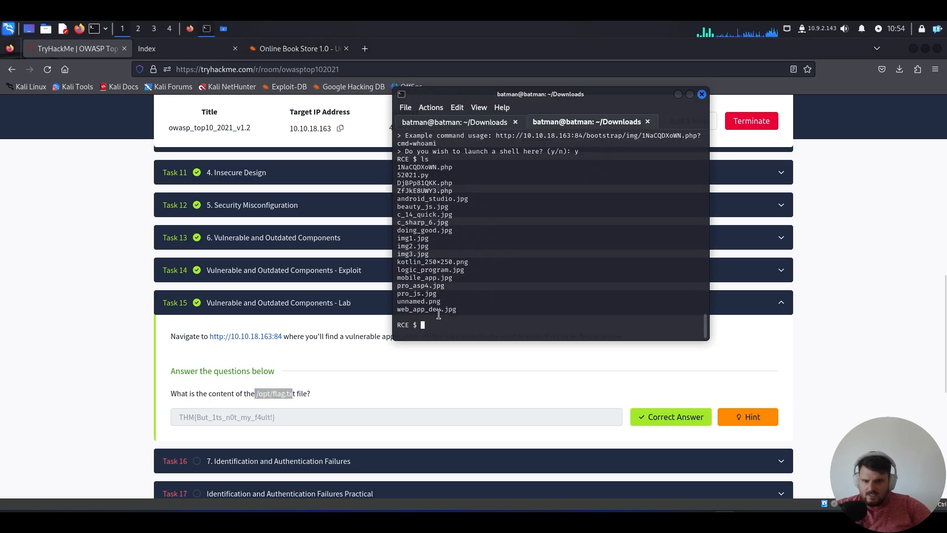
type("cat /")
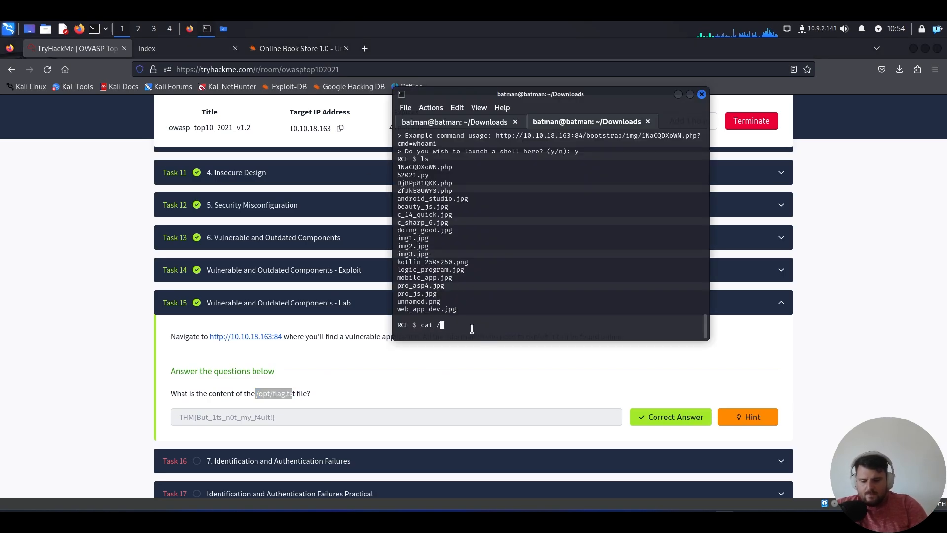